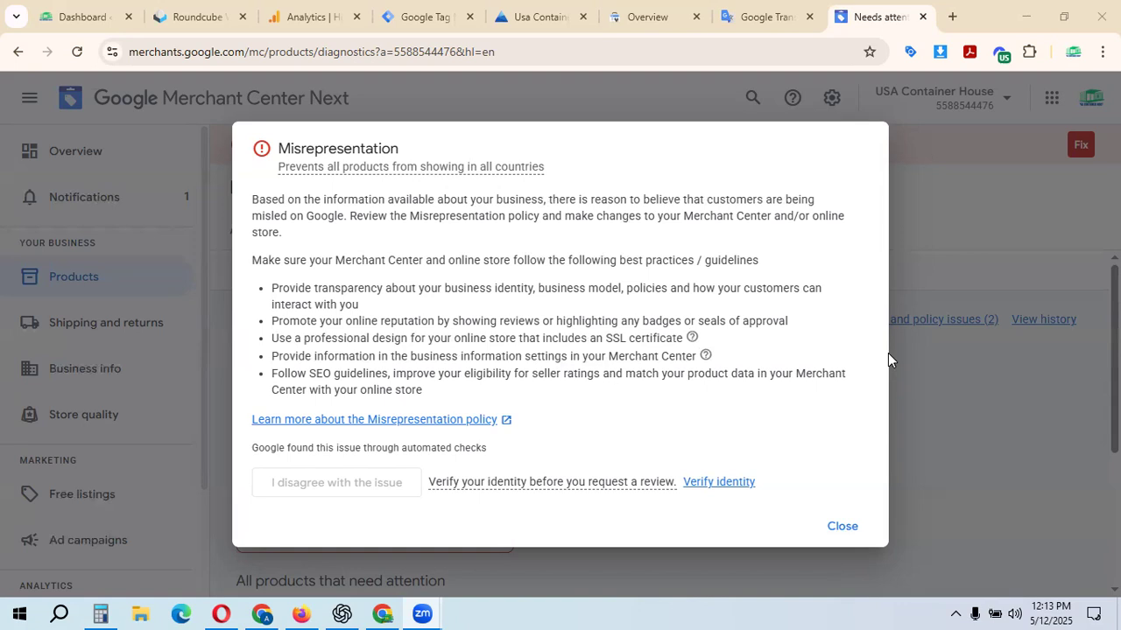
Step: Dismiss the Misrepresentation issue details, returning to the 214 products needing attention
click(840, 525)
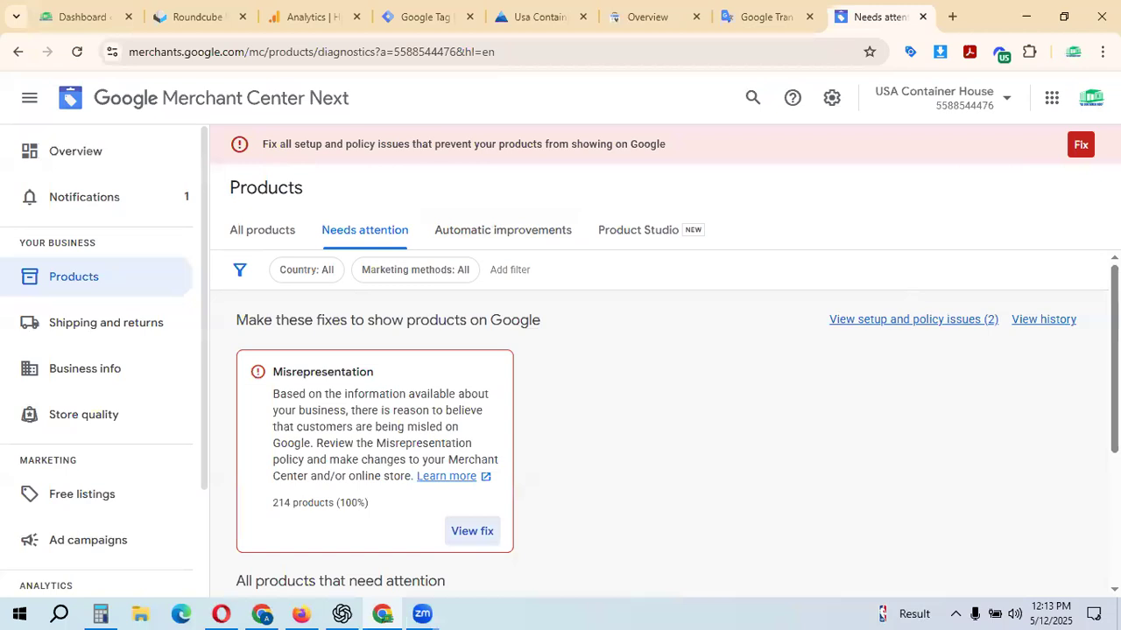
mouse_move(1082, 144)
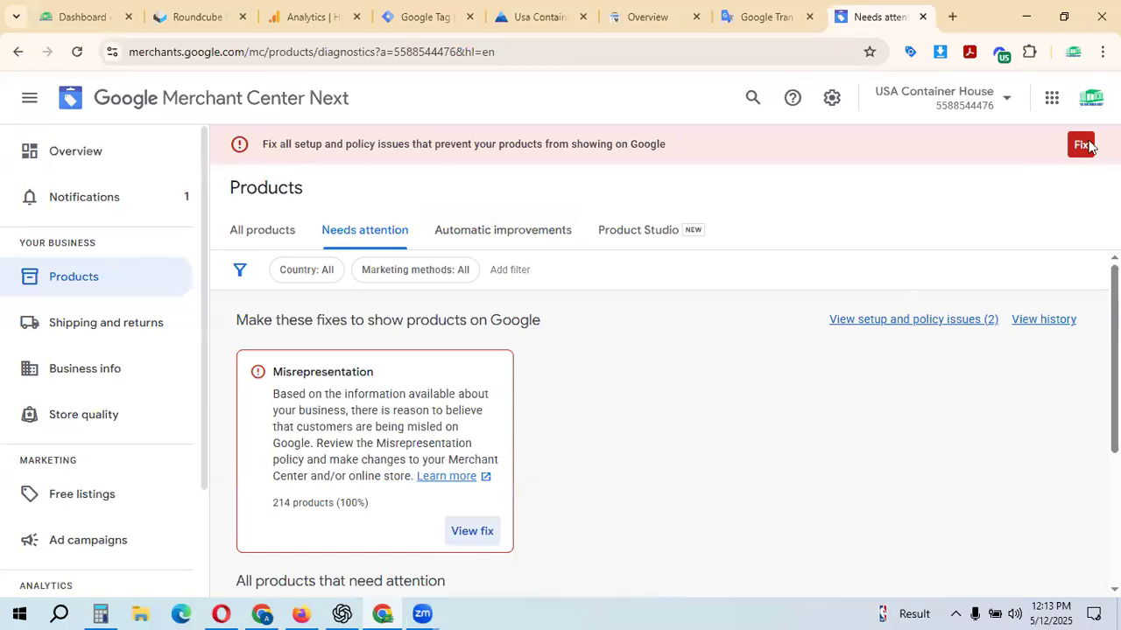
Step: Use Fix in the red banner to reach the all-products issues page and bring Misrepresentation into view
click(1082, 144)
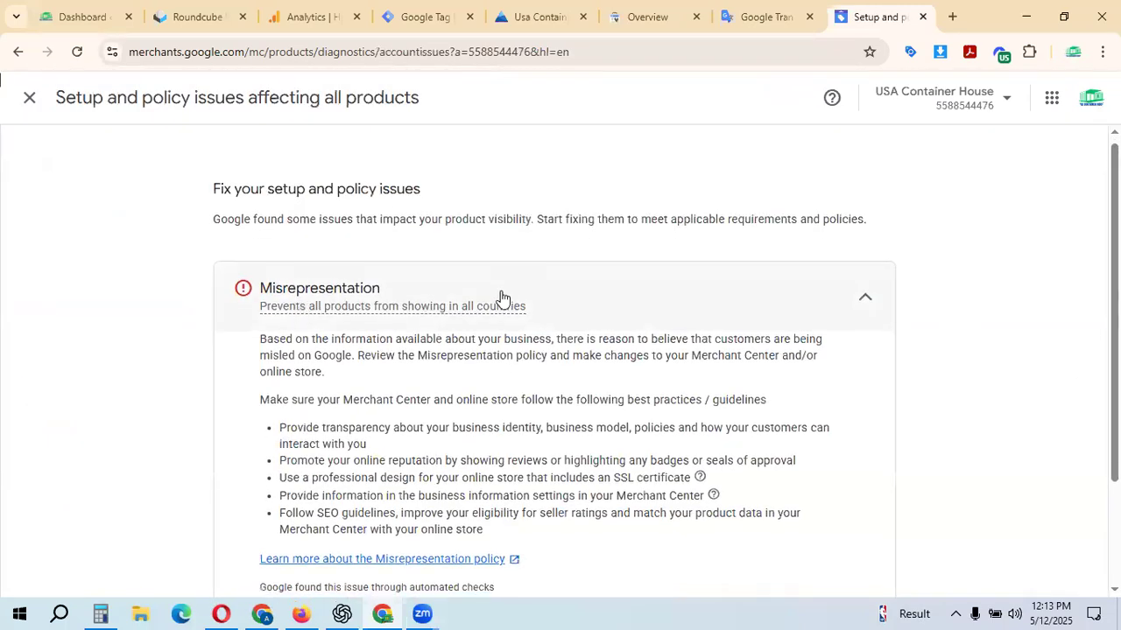
scroll(down, 3)
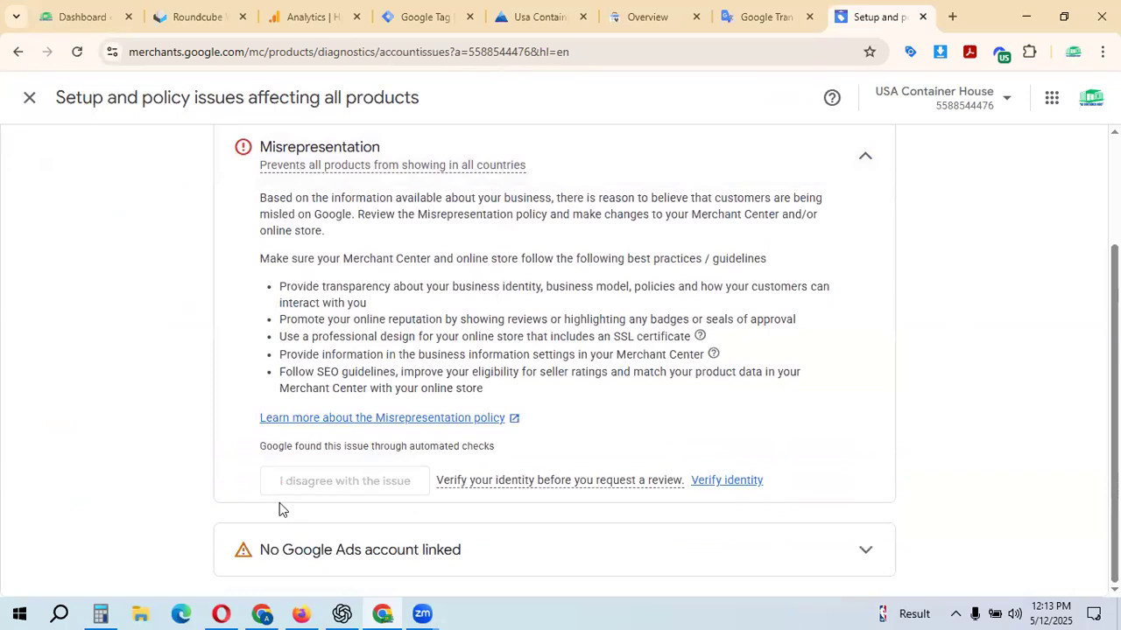
mouse_move(301, 515)
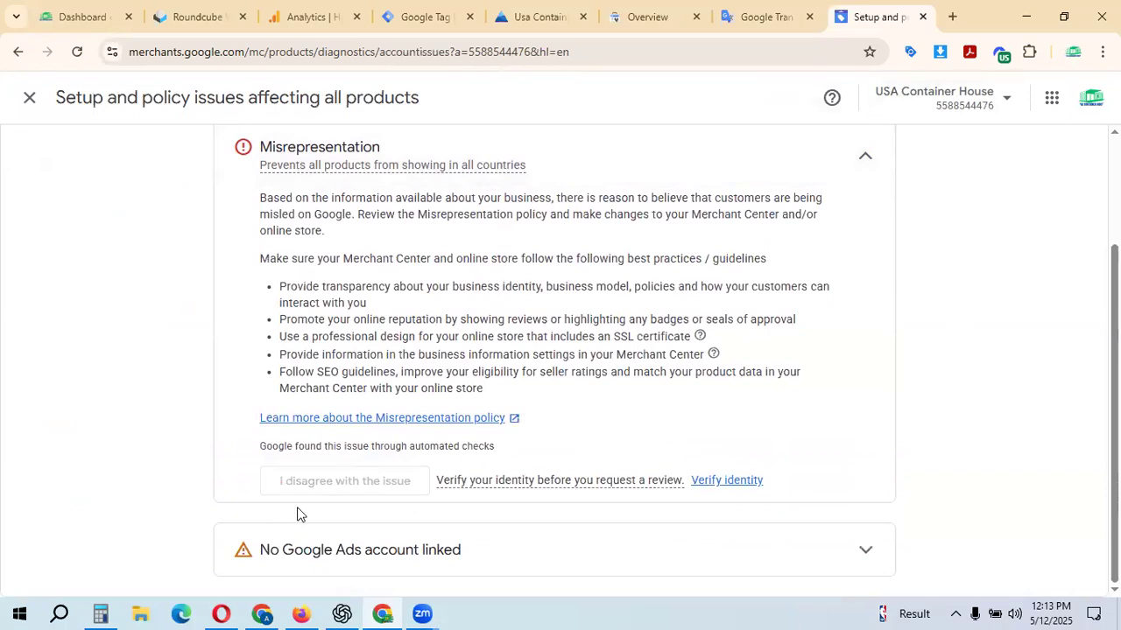
mouse_move(302, 492)
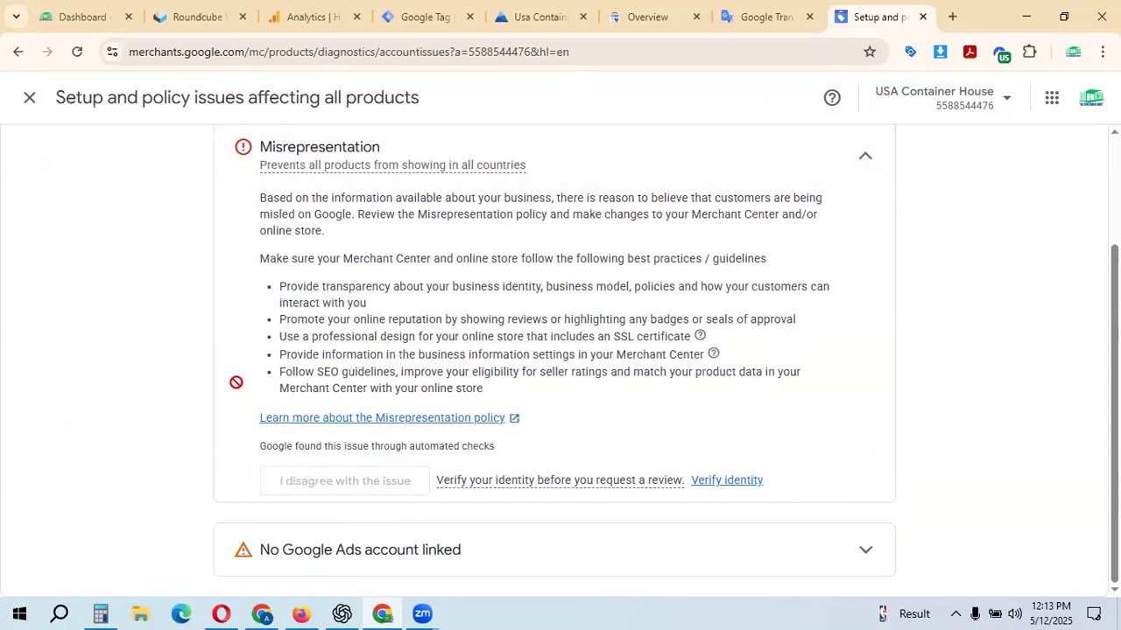
mouse_move(449, 491)
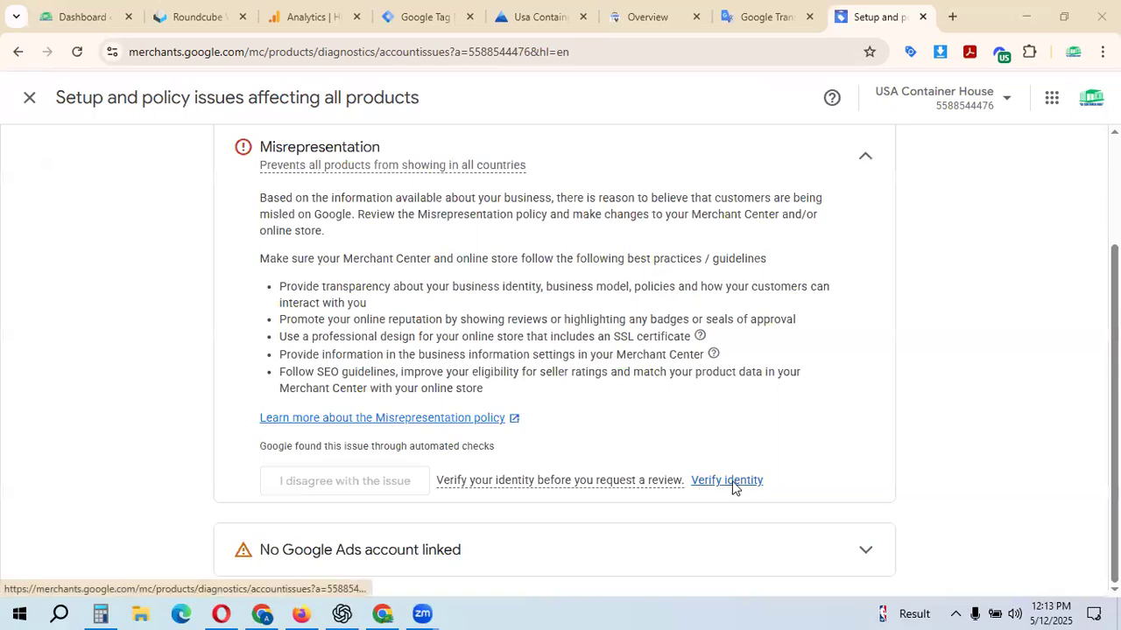
Step: Start Verify identity and highlight the first step about payments profiles in the three-step dialog
click(727, 480)
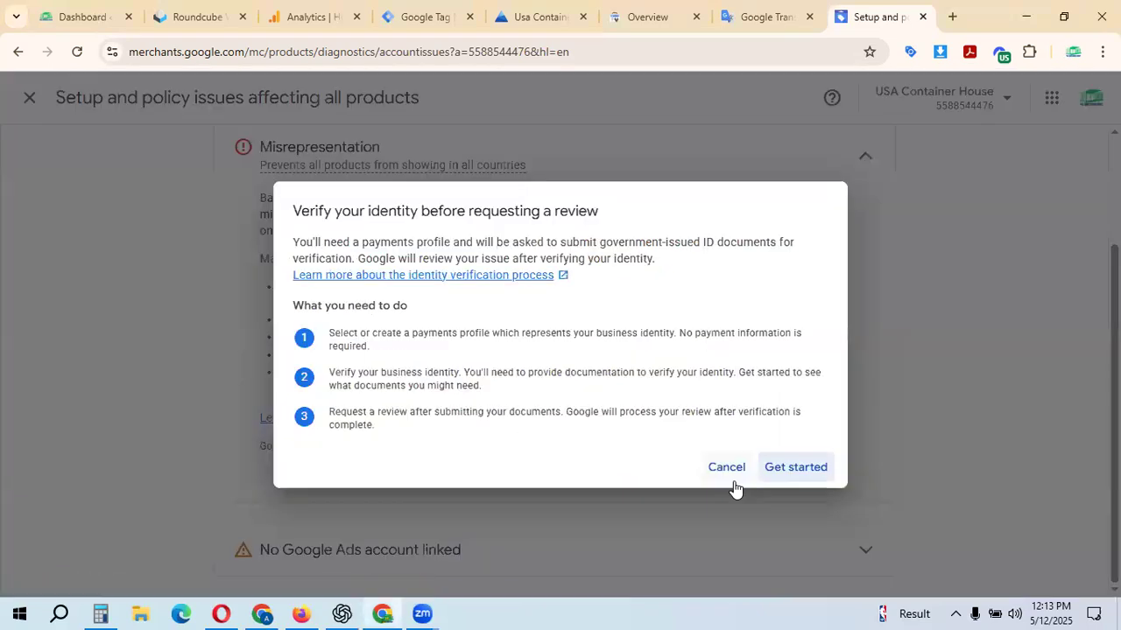
mouse_move(494, 217)
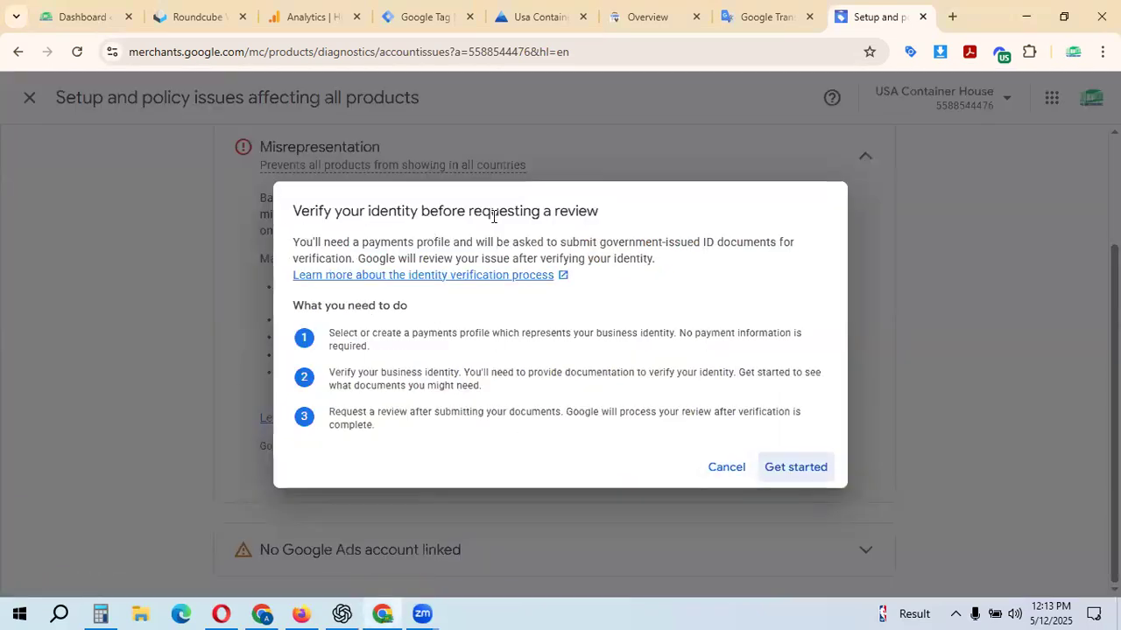
mouse_move(341, 341)
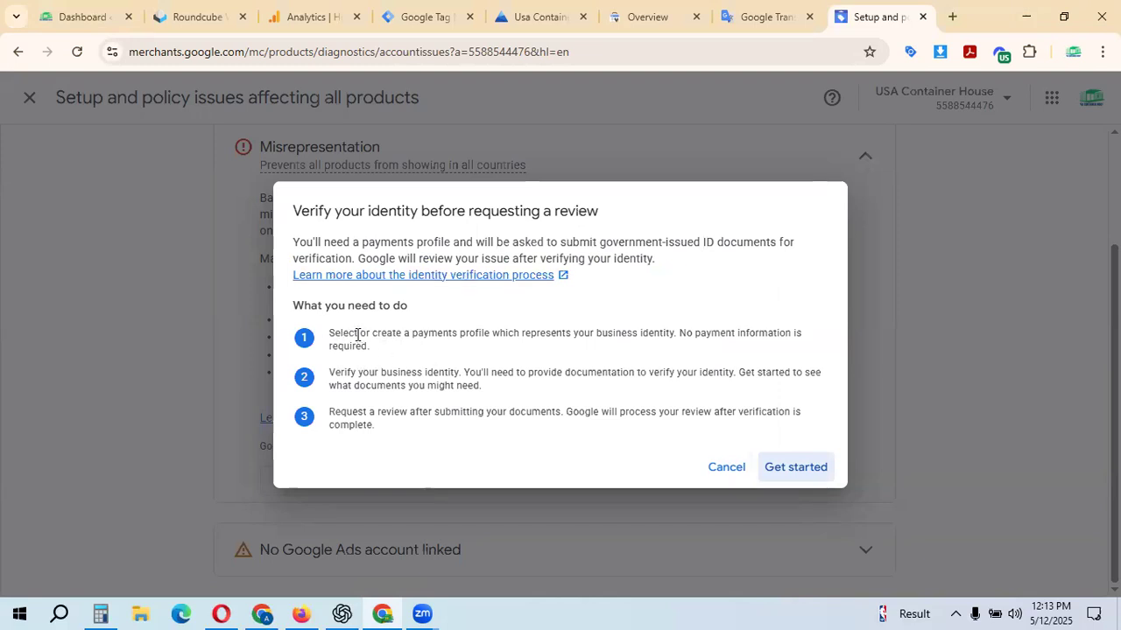
drag(329, 333, 431, 333)
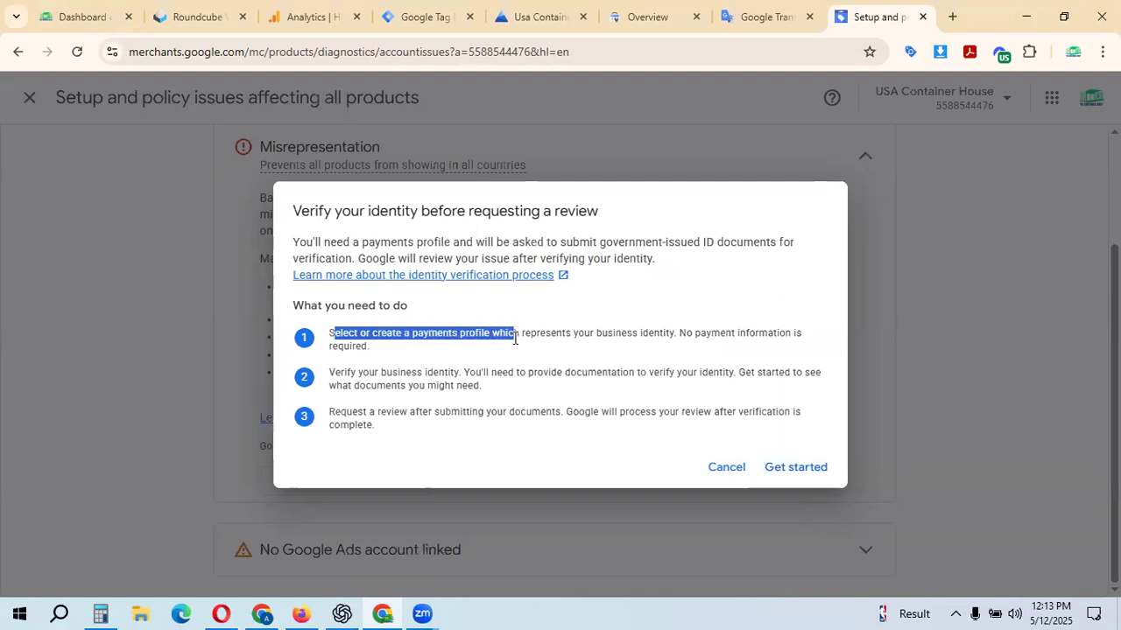
drag(515, 333, 648, 333)
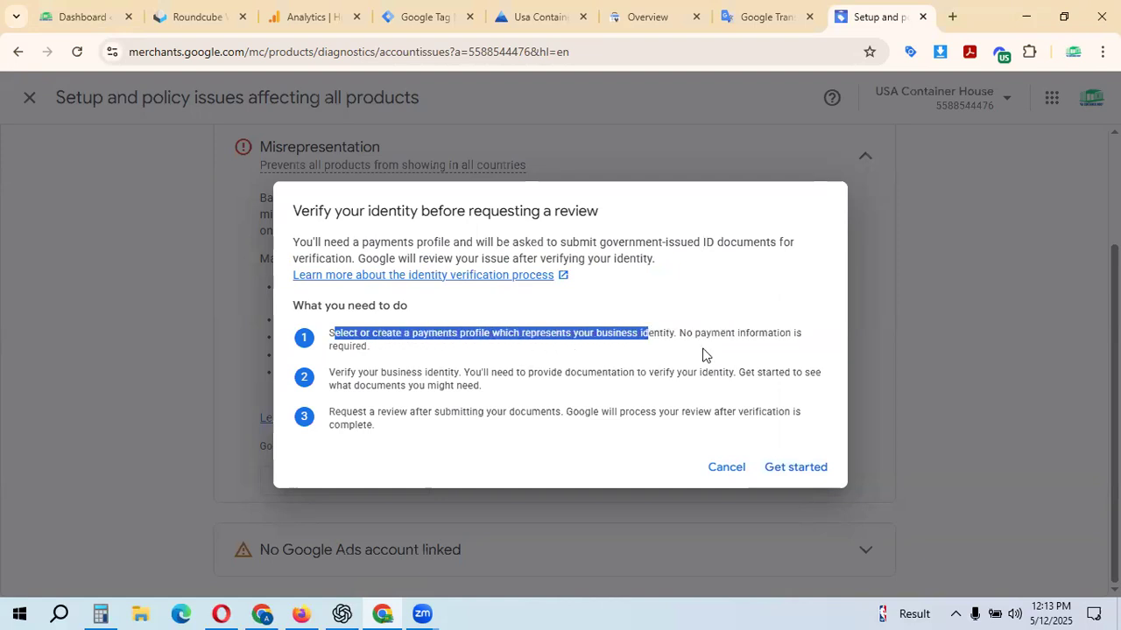
mouse_move(422, 366)
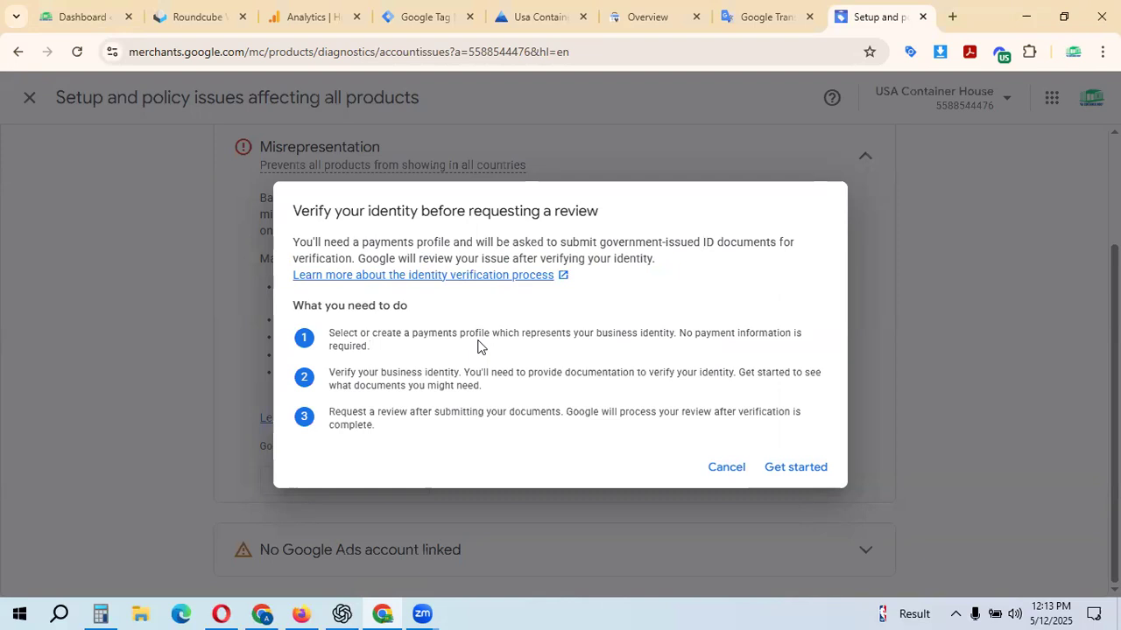
mouse_move(511, 393)
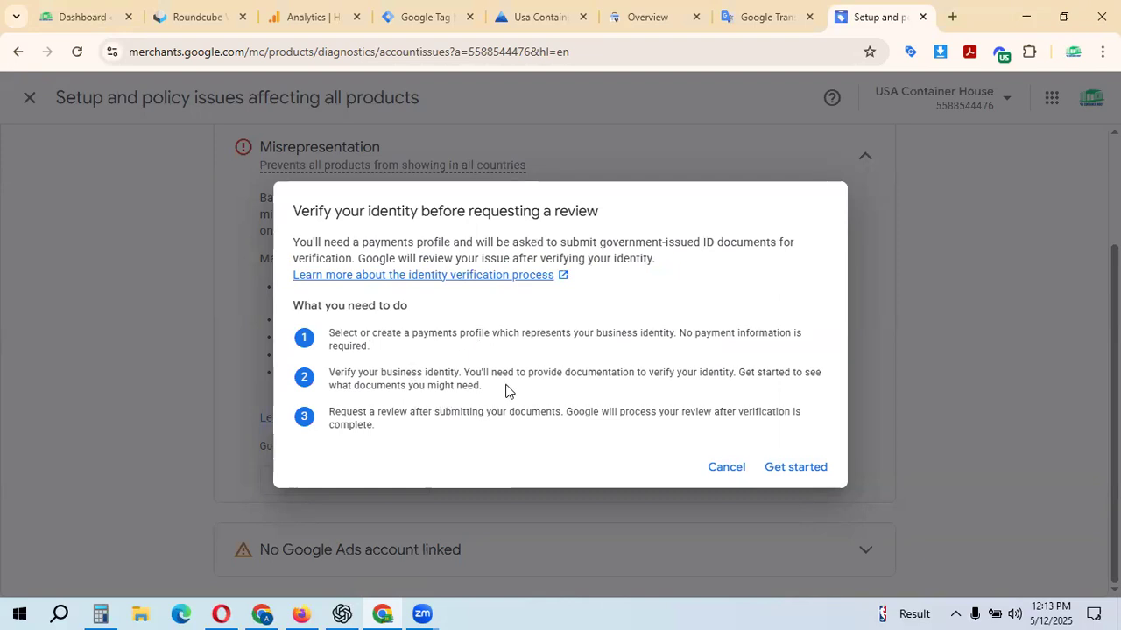
mouse_move(704, 392)
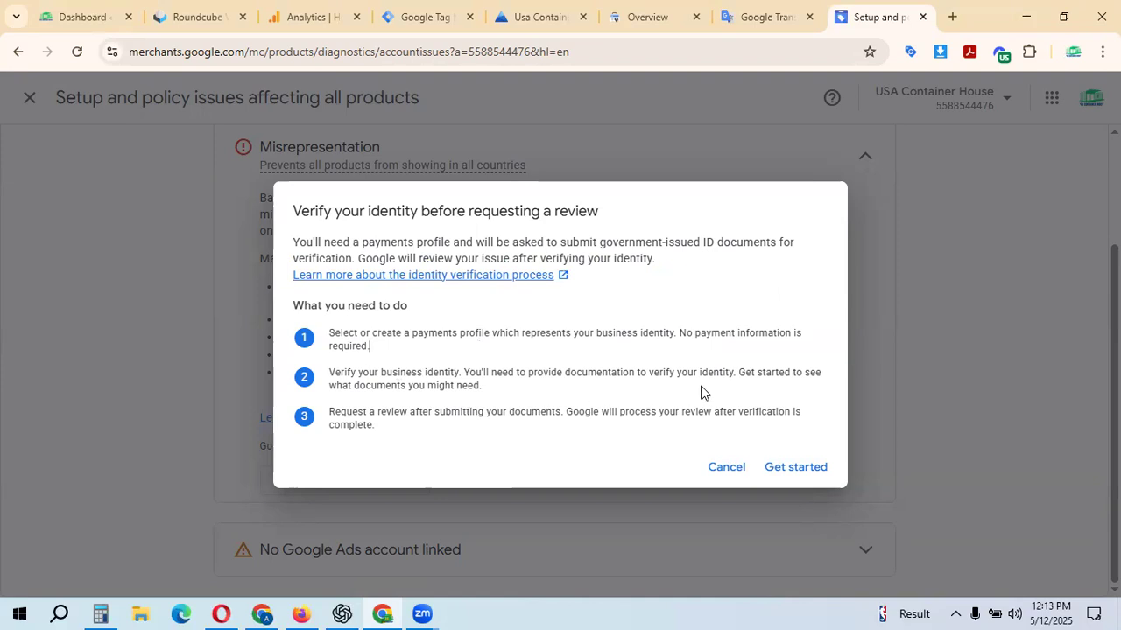
mouse_move(413, 401)
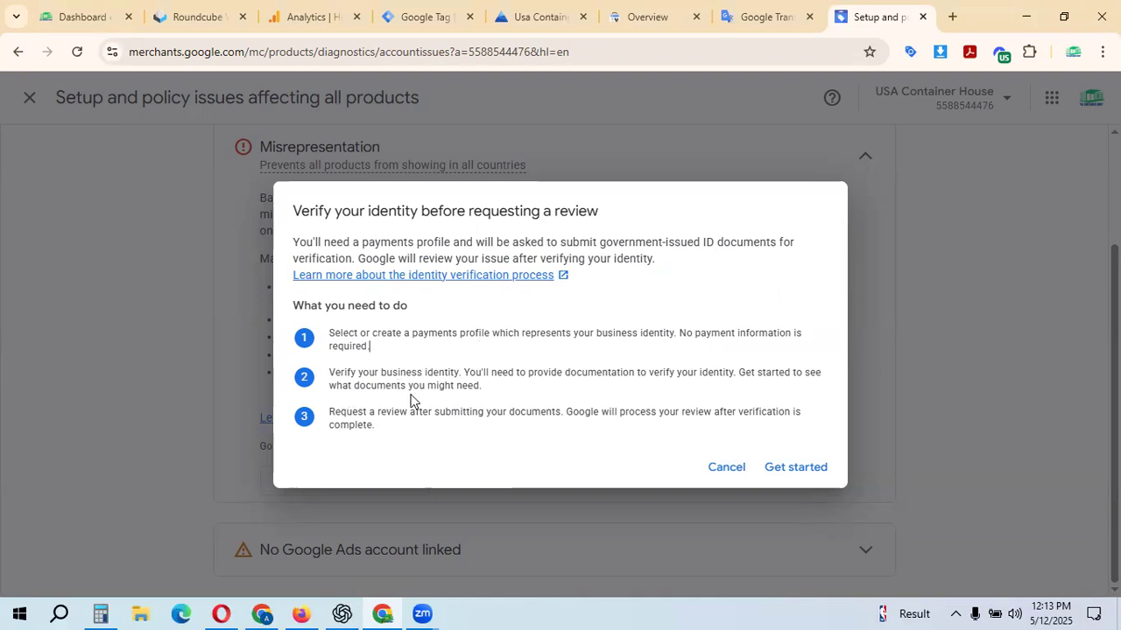
mouse_move(487, 401)
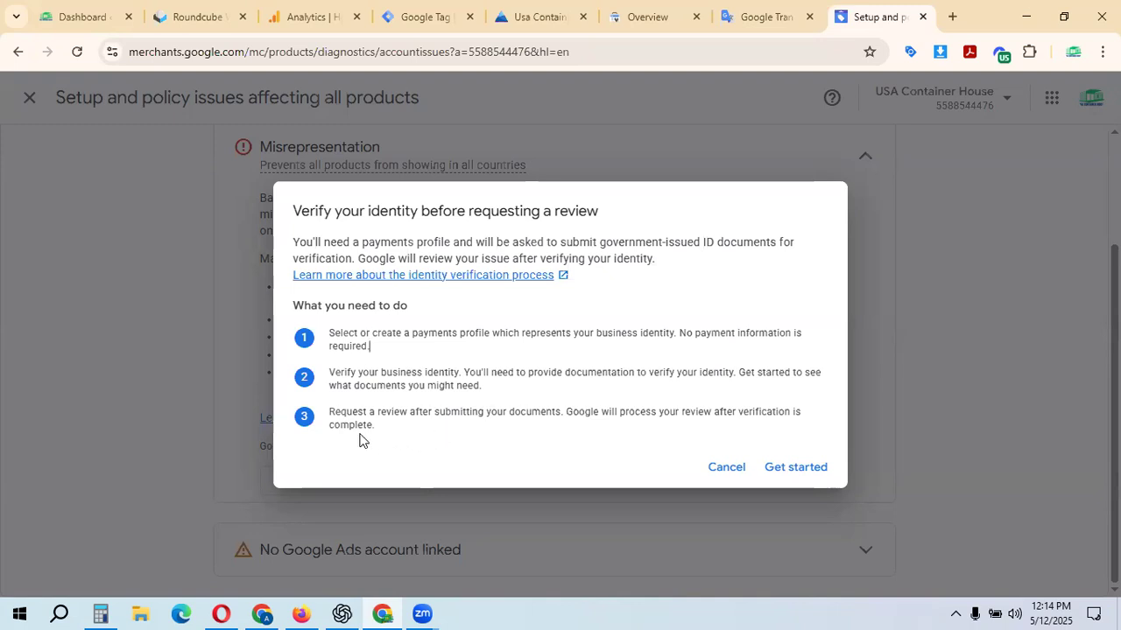
mouse_move(490, 434)
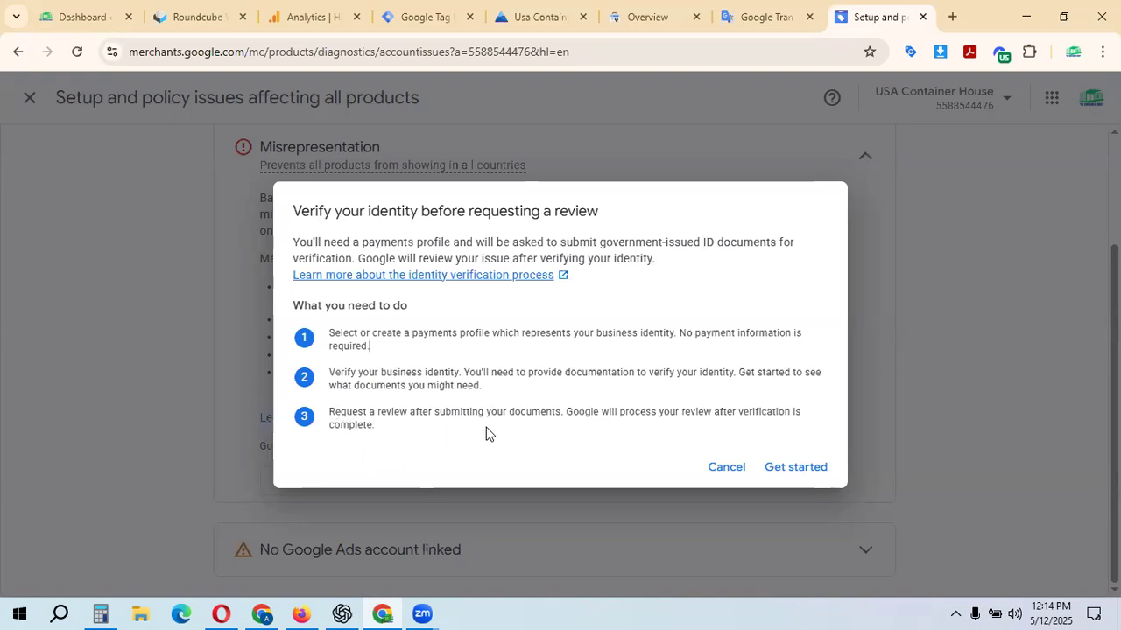
mouse_move(585, 429)
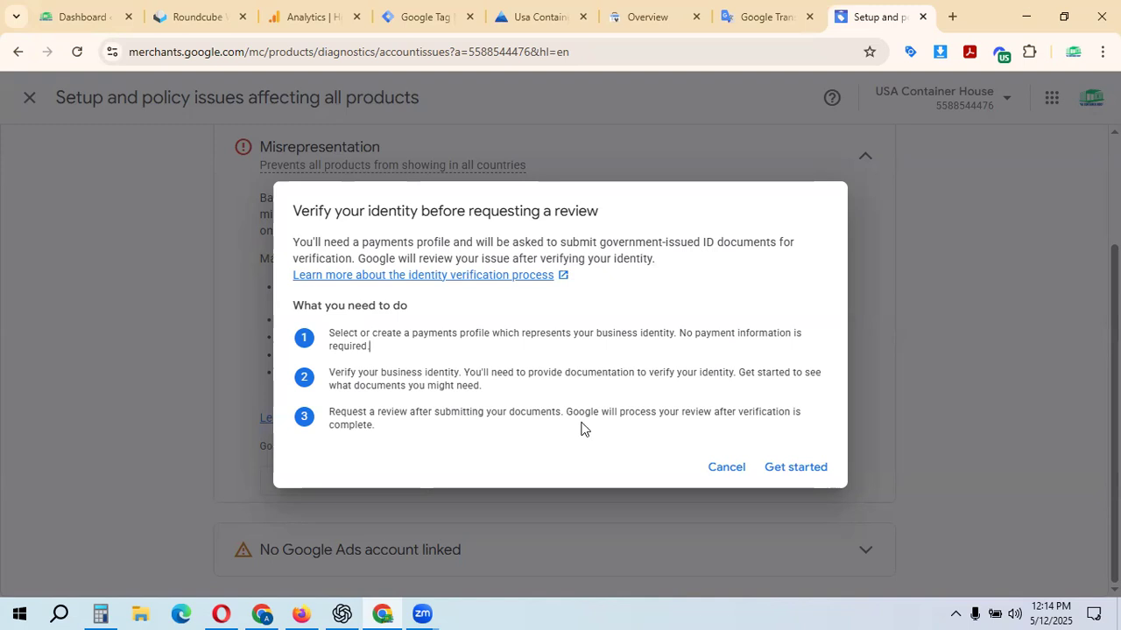
mouse_move(393, 445)
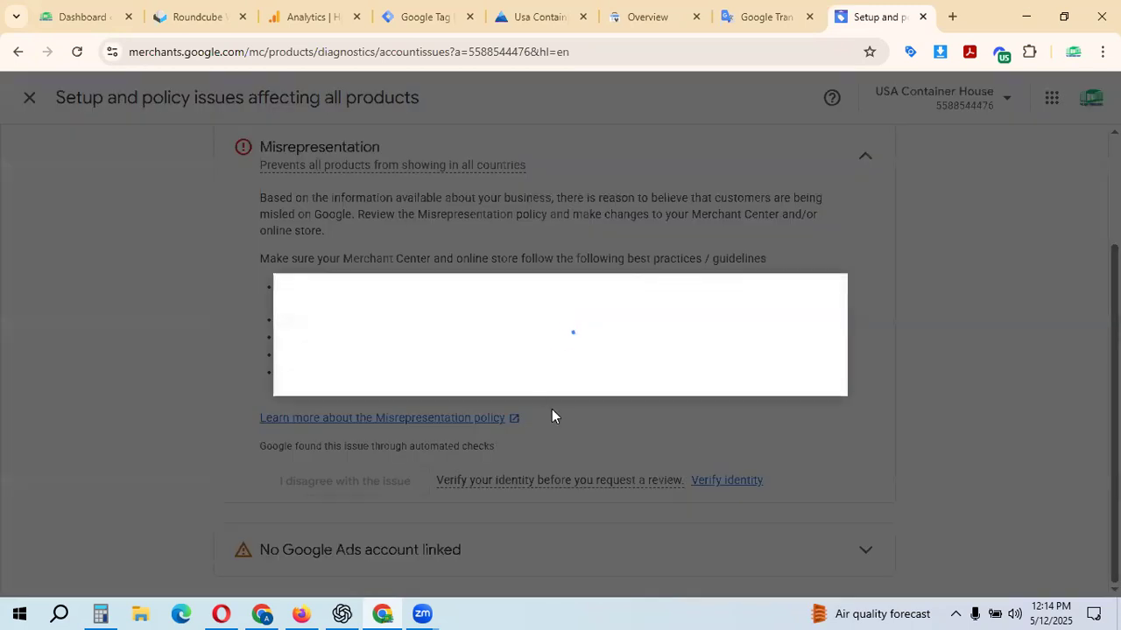
Step: Verify identity by selecting the existing verified individual payments profile from Bangladesh and finishing
click(725, 480)
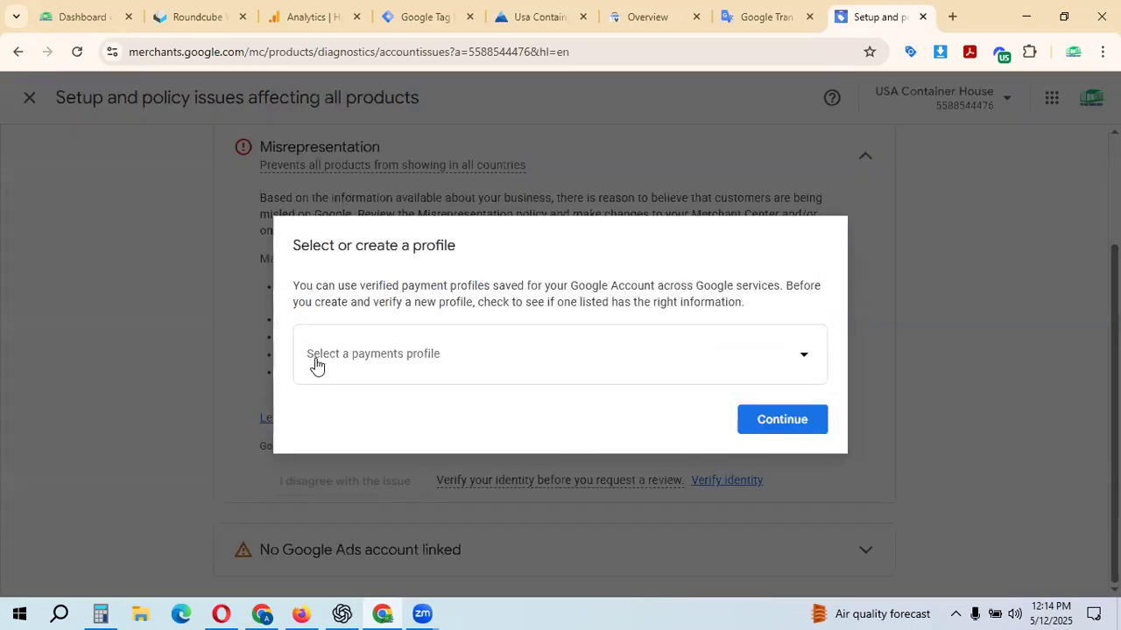
mouse_move(574, 366)
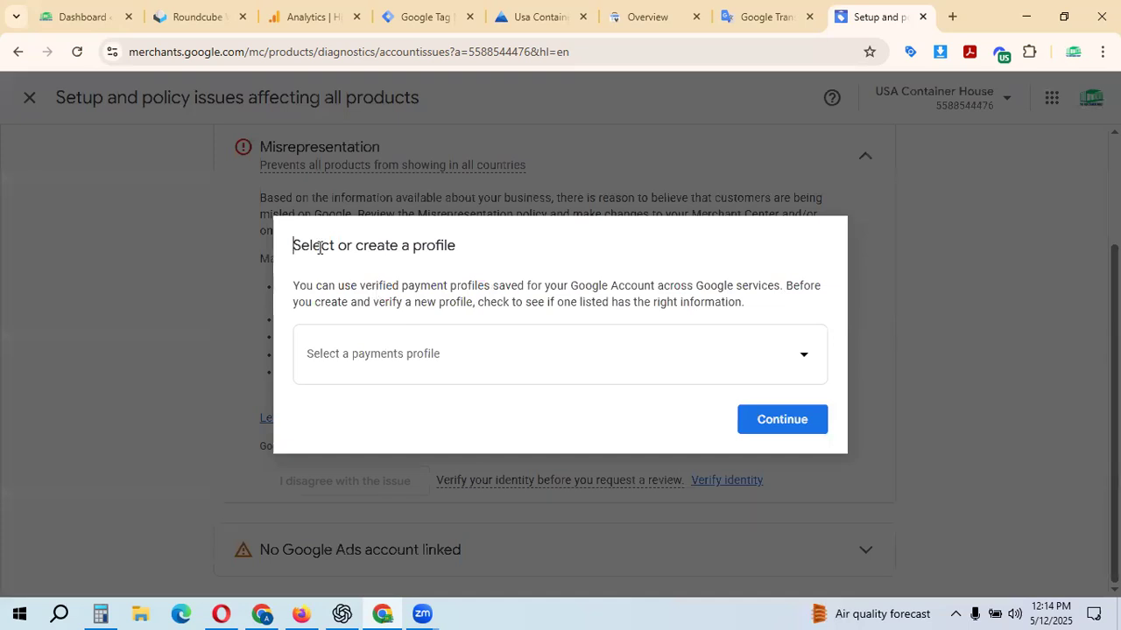
mouse_move(442, 406)
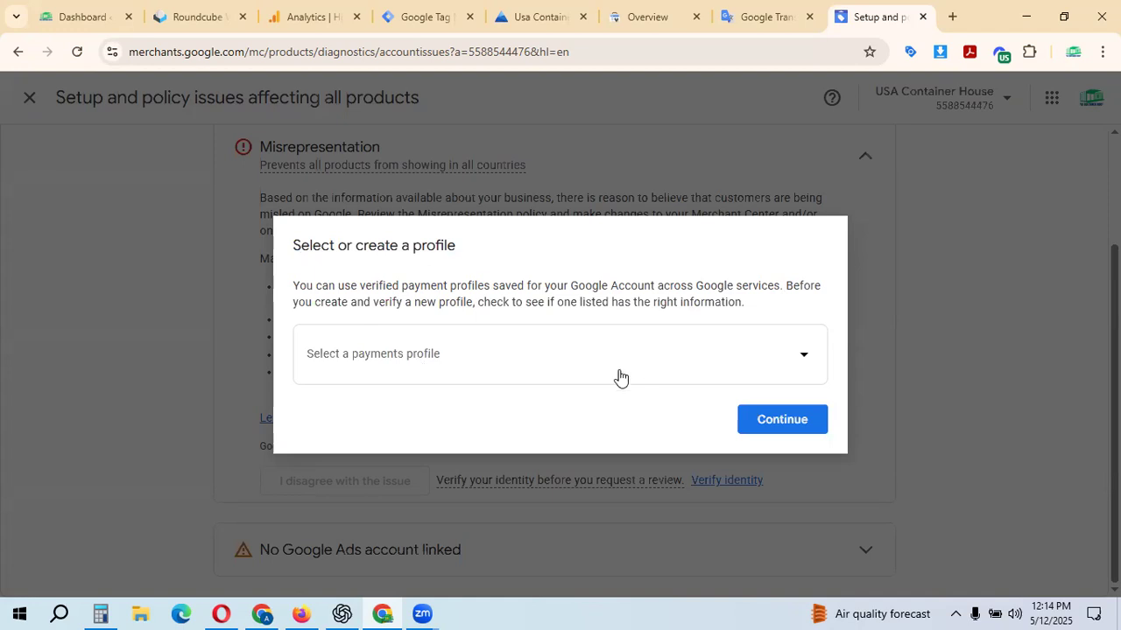
mouse_move(340, 375)
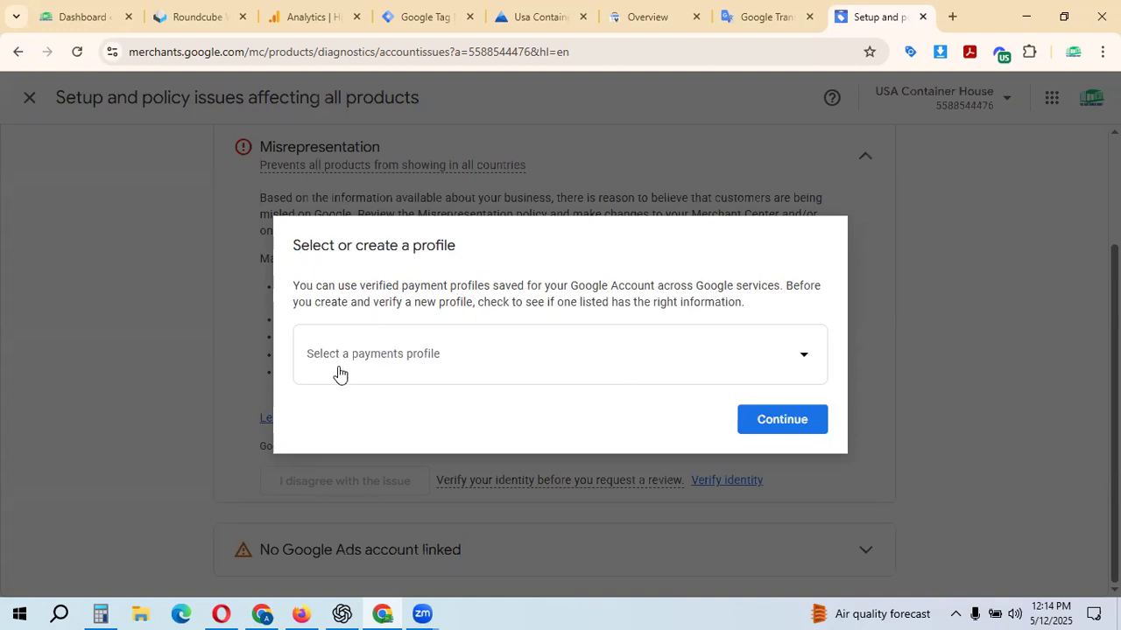
click(560, 354)
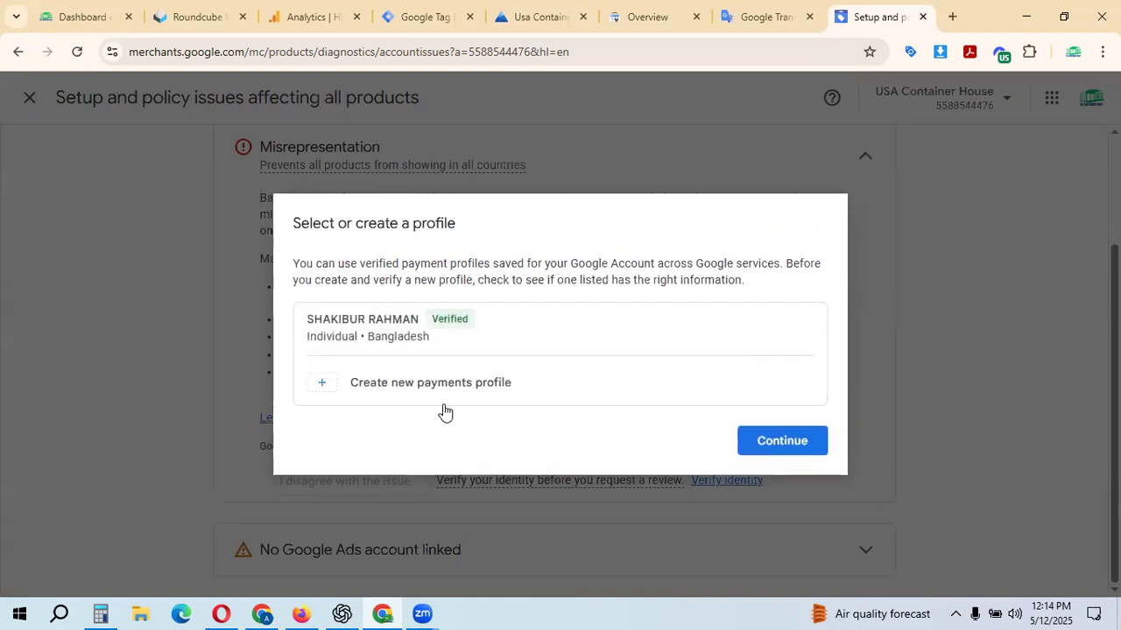
mouse_move(323, 350)
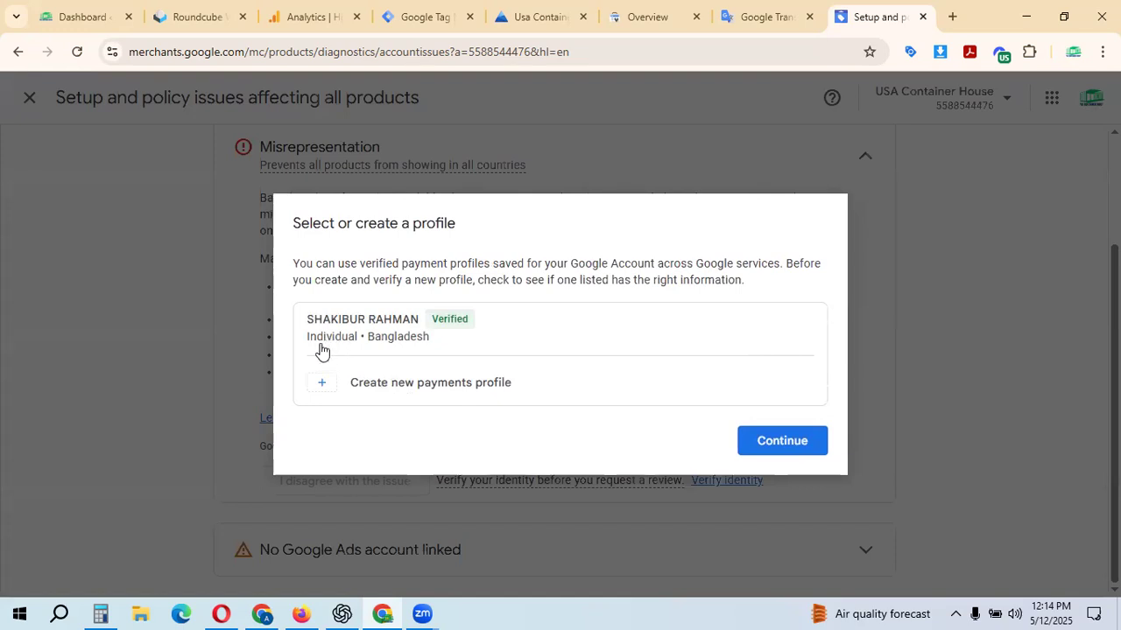
mouse_move(326, 392)
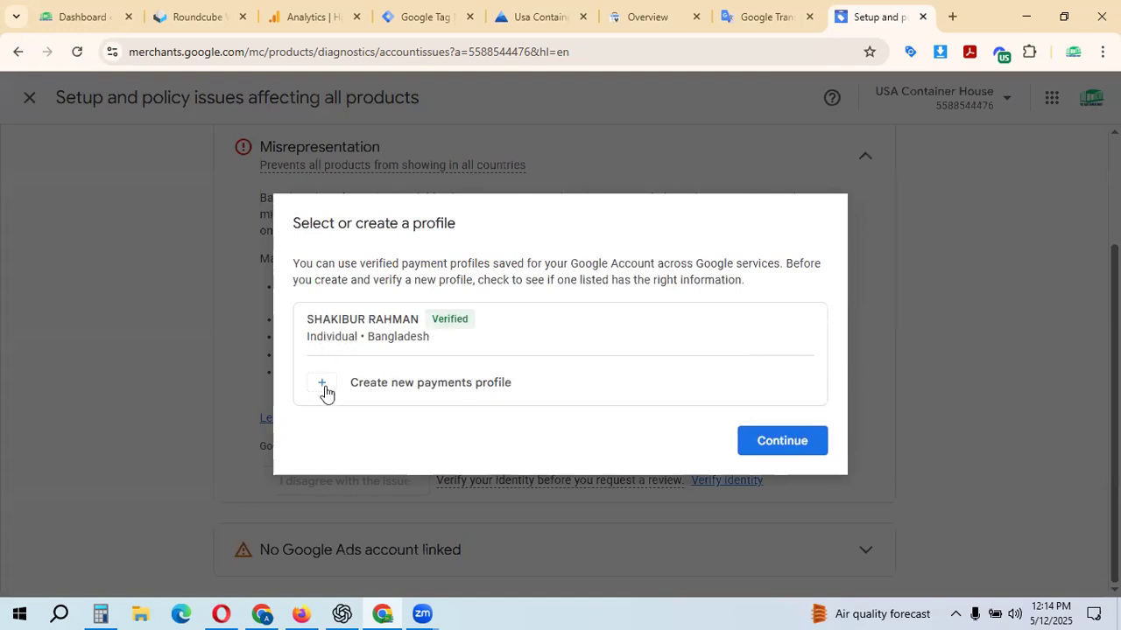
mouse_move(359, 393)
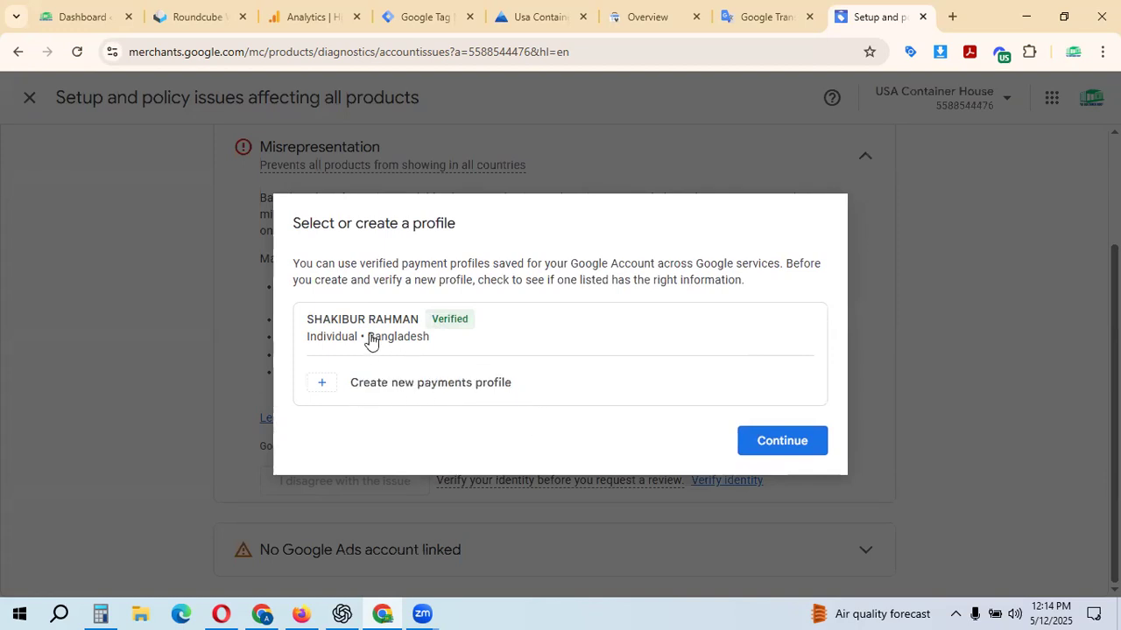
click(781, 441)
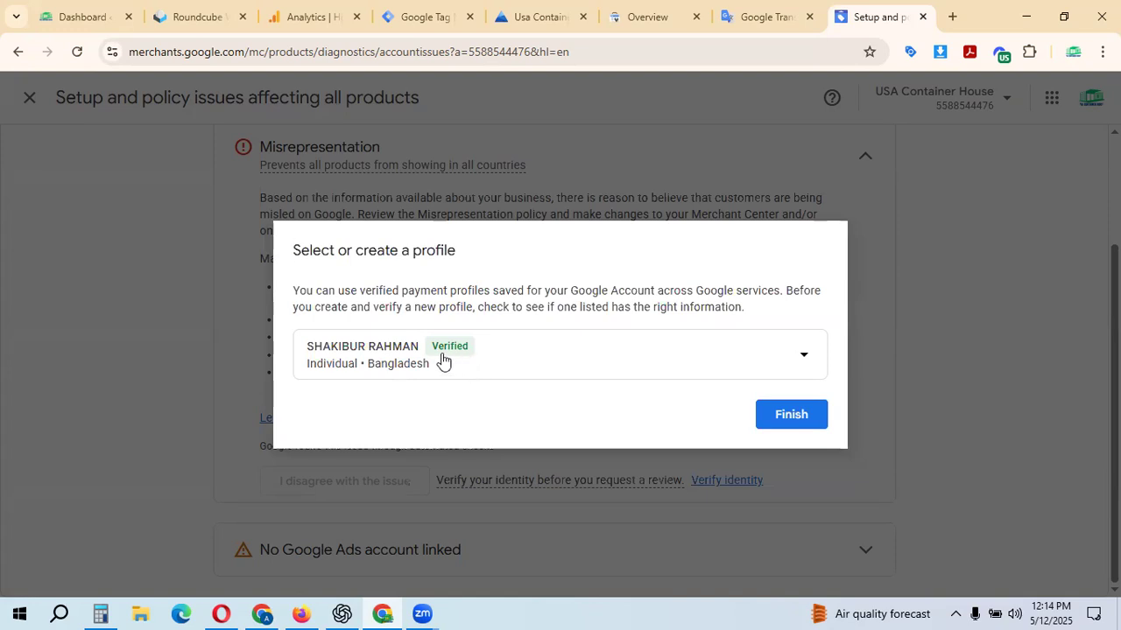
mouse_move(613, 399)
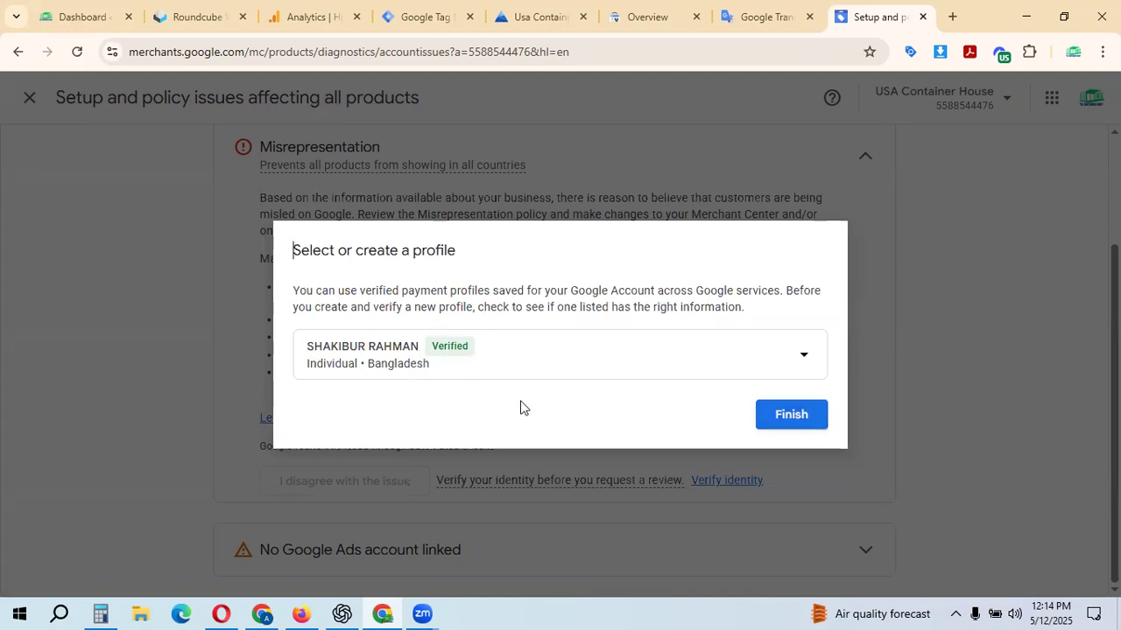
click(790, 413)
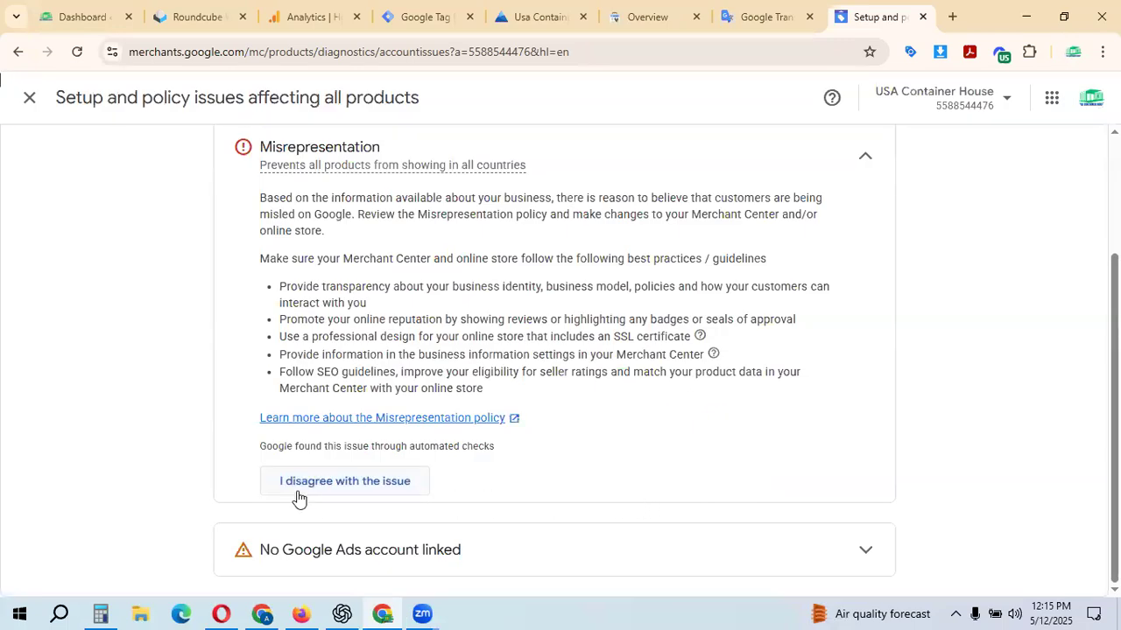
mouse_move(634, 486)
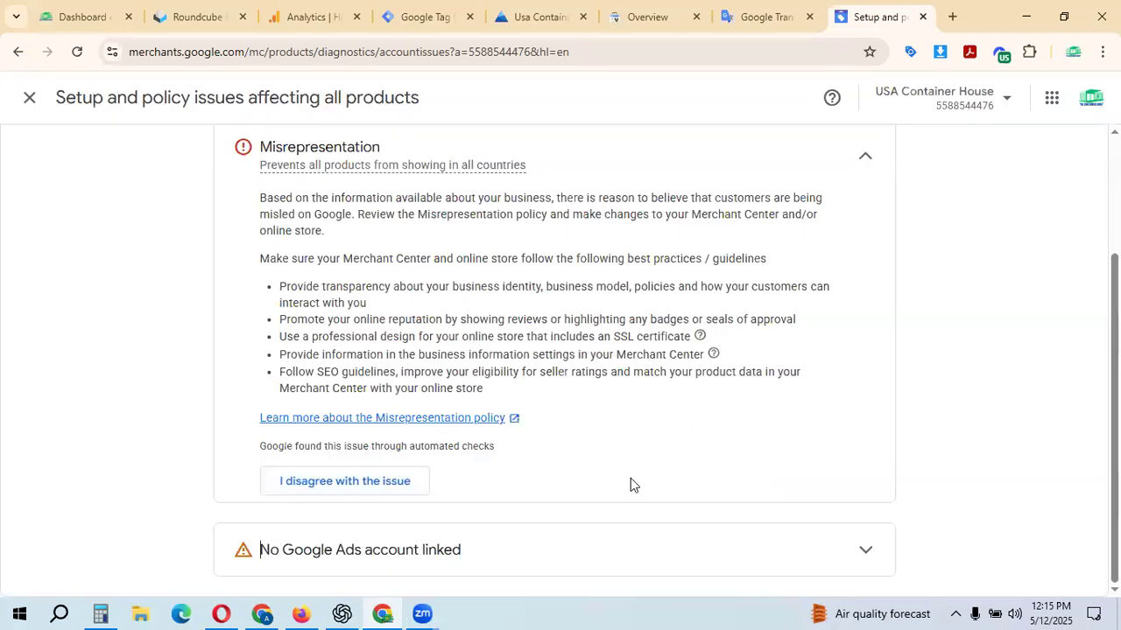
mouse_move(662, 485)
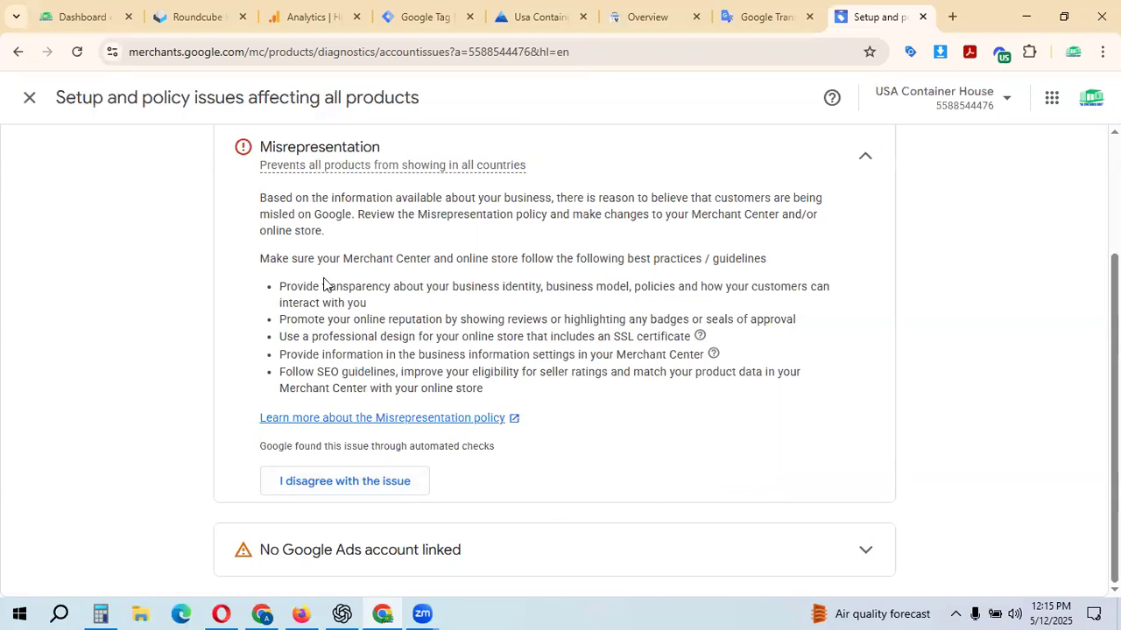
mouse_move(395, 294)
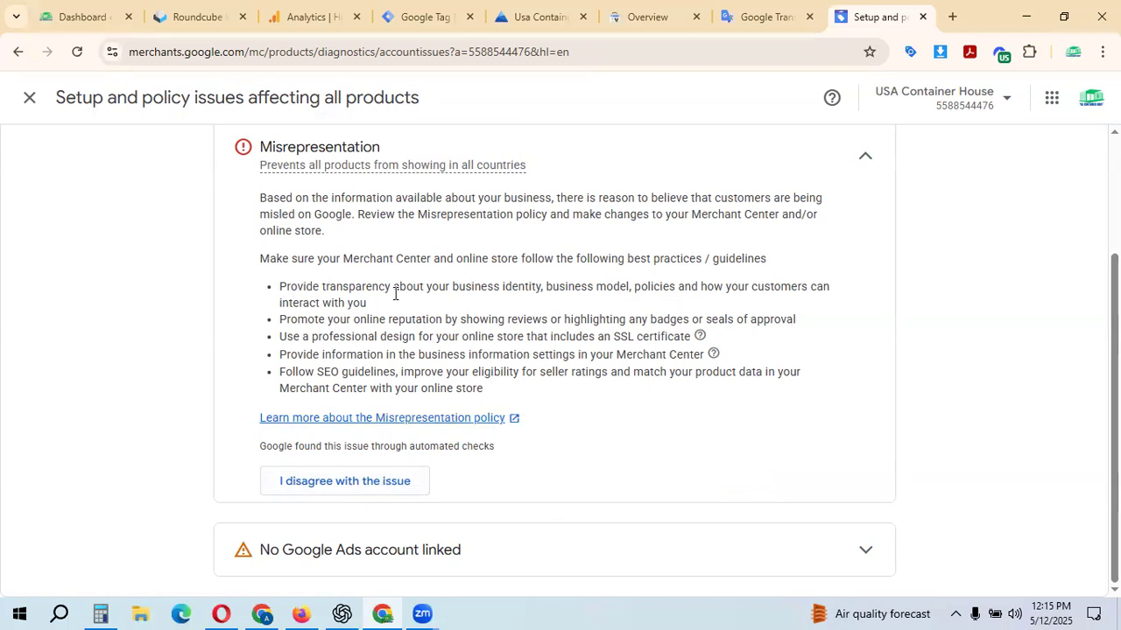
mouse_move(306, 157)
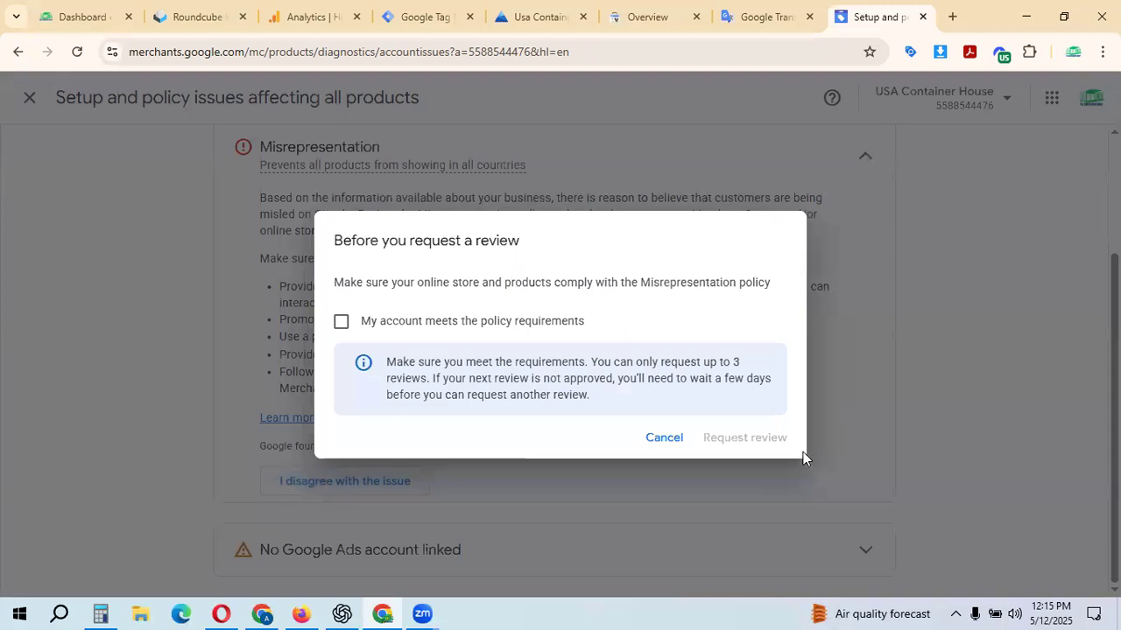
mouse_move(431, 305)
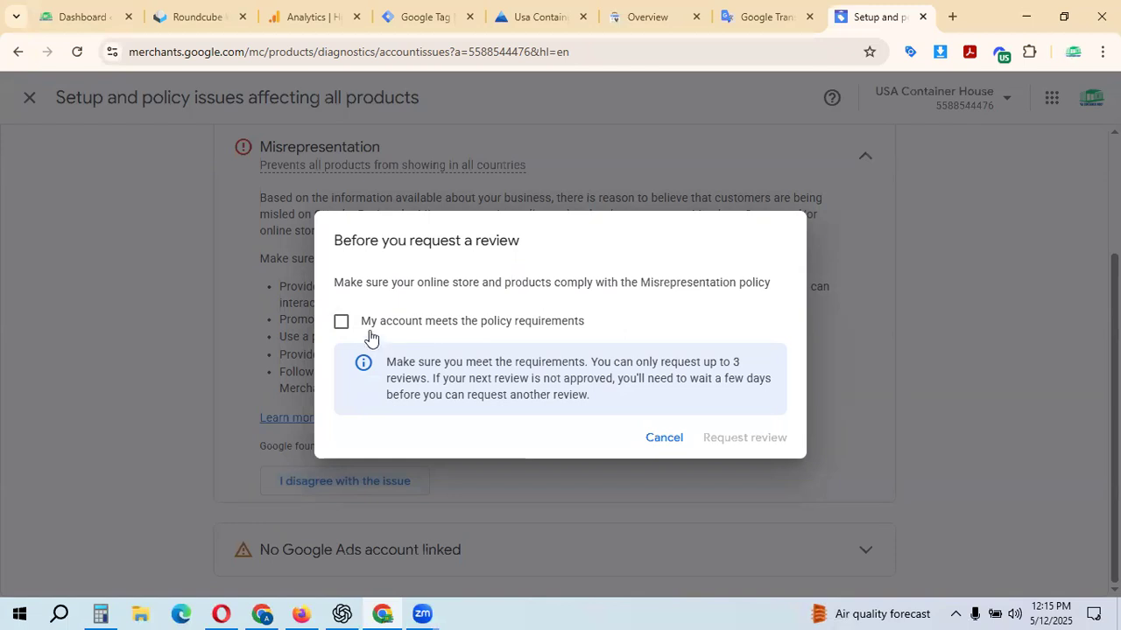
mouse_move(499, 340)
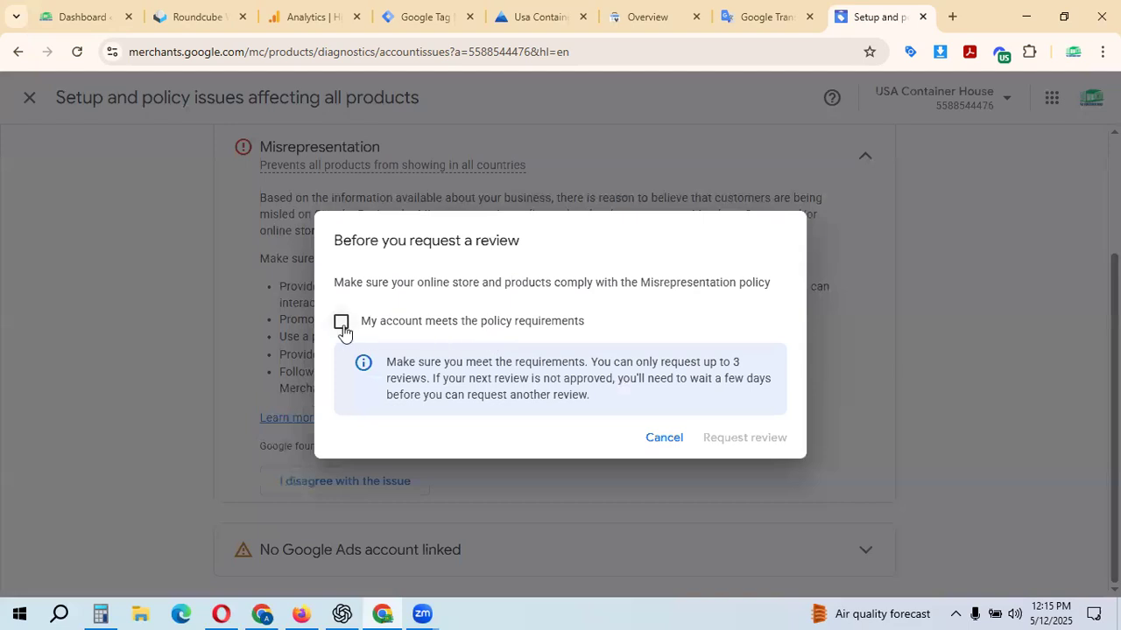
Step: Tick 'My account meets the policy requirements' and send the Misrepresentation review request
click(340, 322)
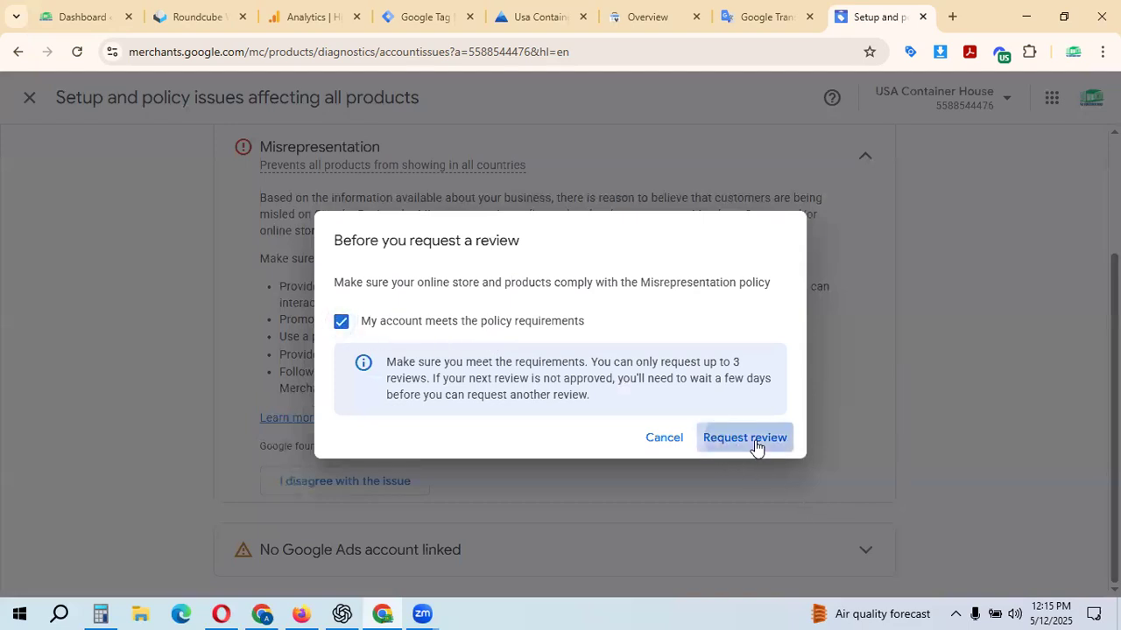
click(743, 437)
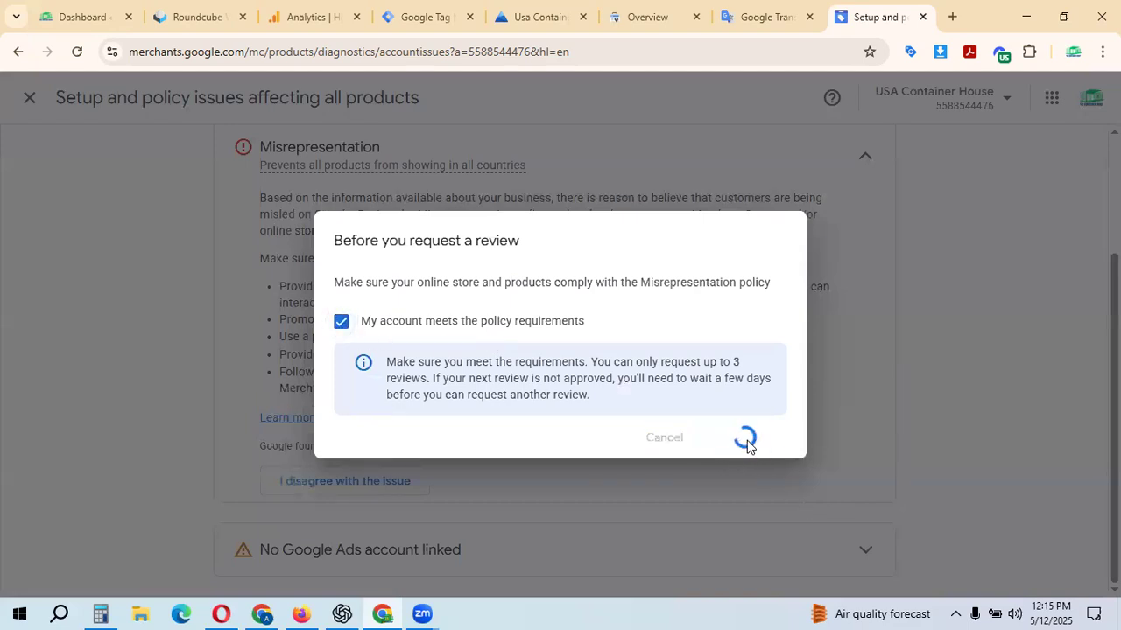
click(746, 438)
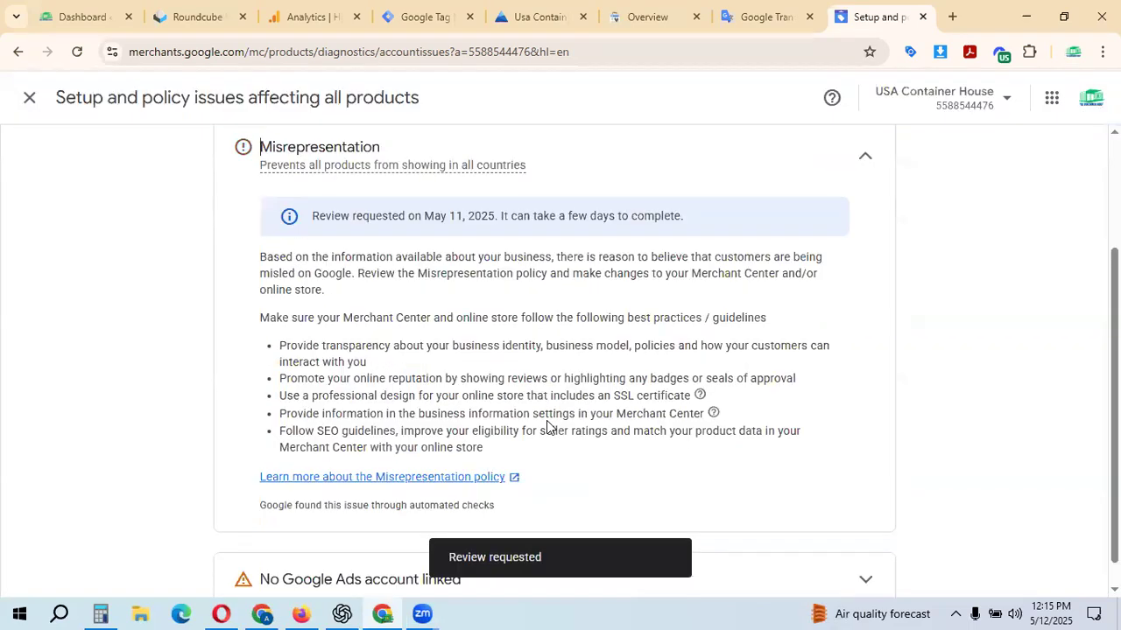
scroll(up, 3)
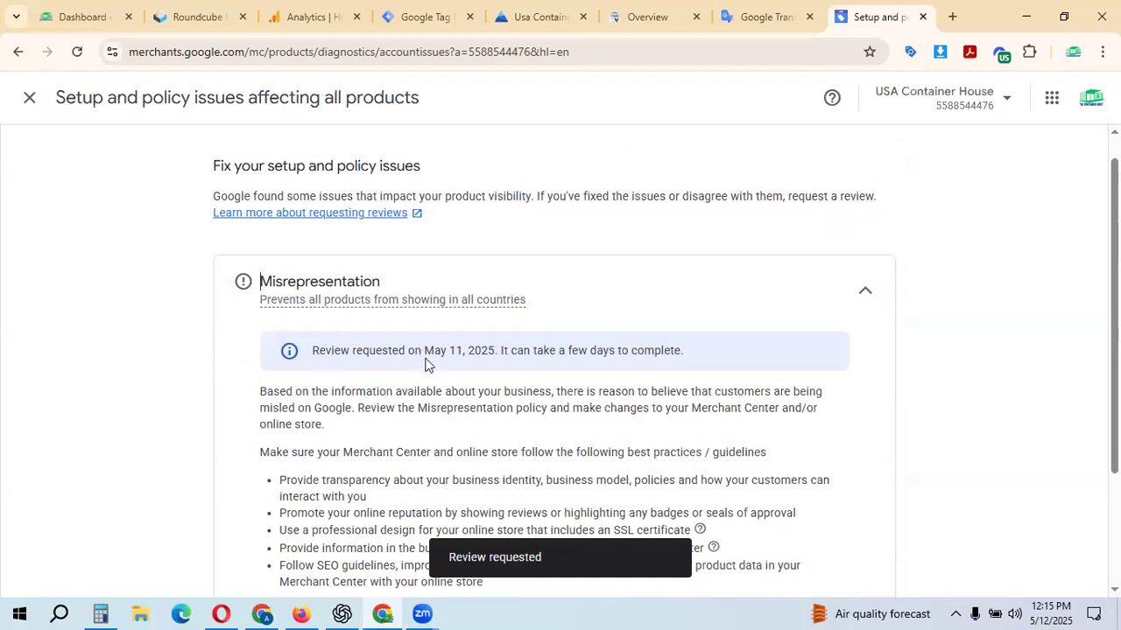
drag(422, 350, 491, 350)
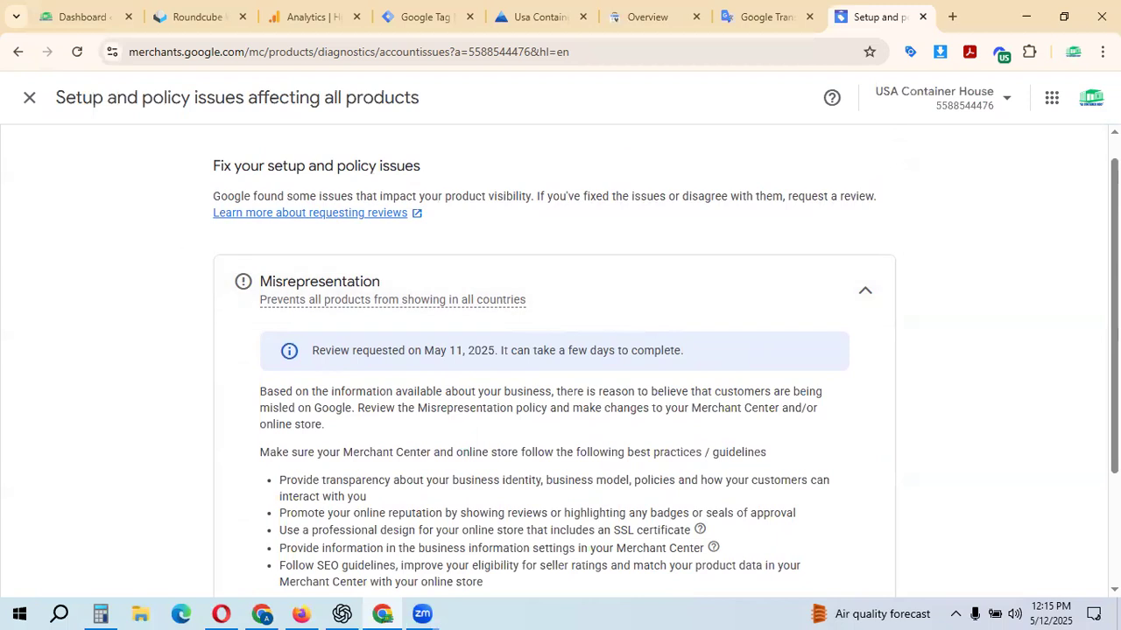
mouse_move(959, 259)
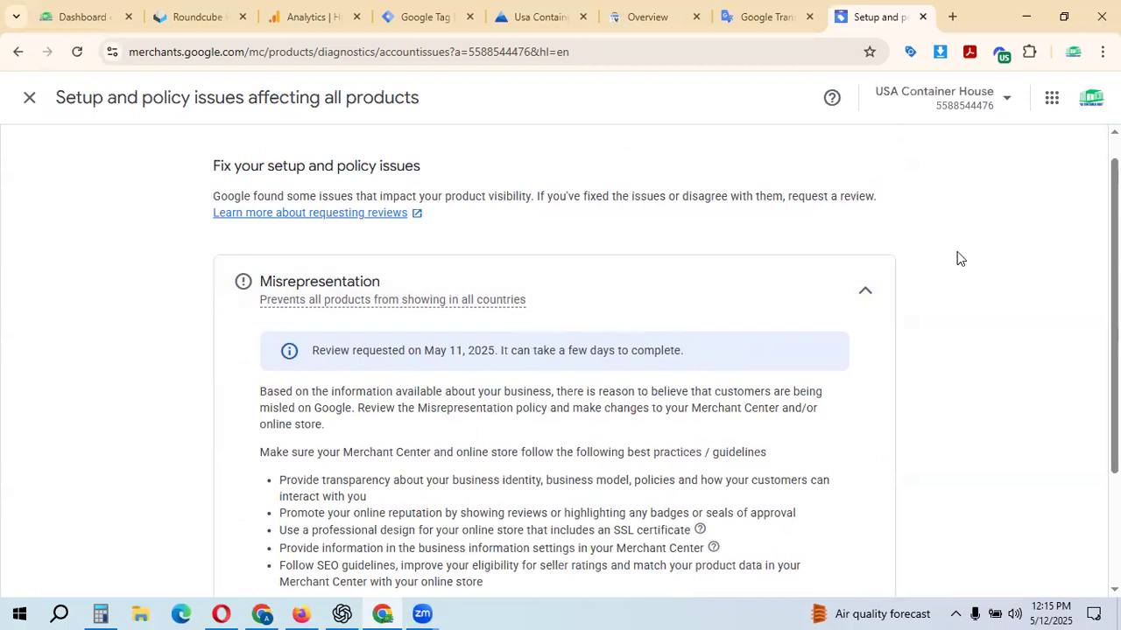
mouse_move(159, 88)
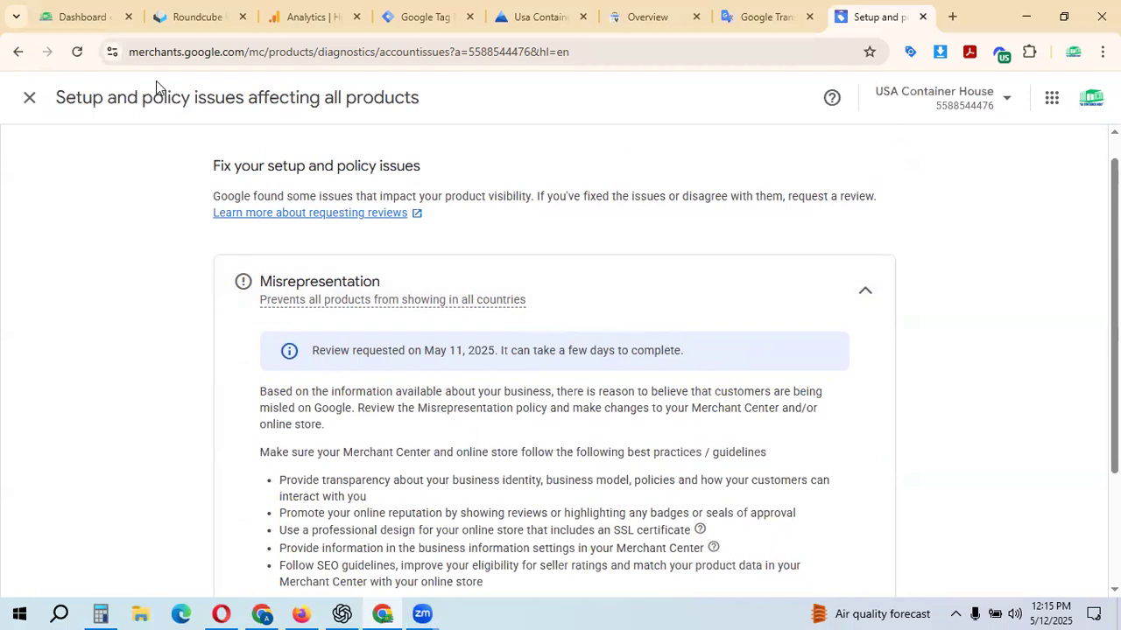
scroll(down, 3)
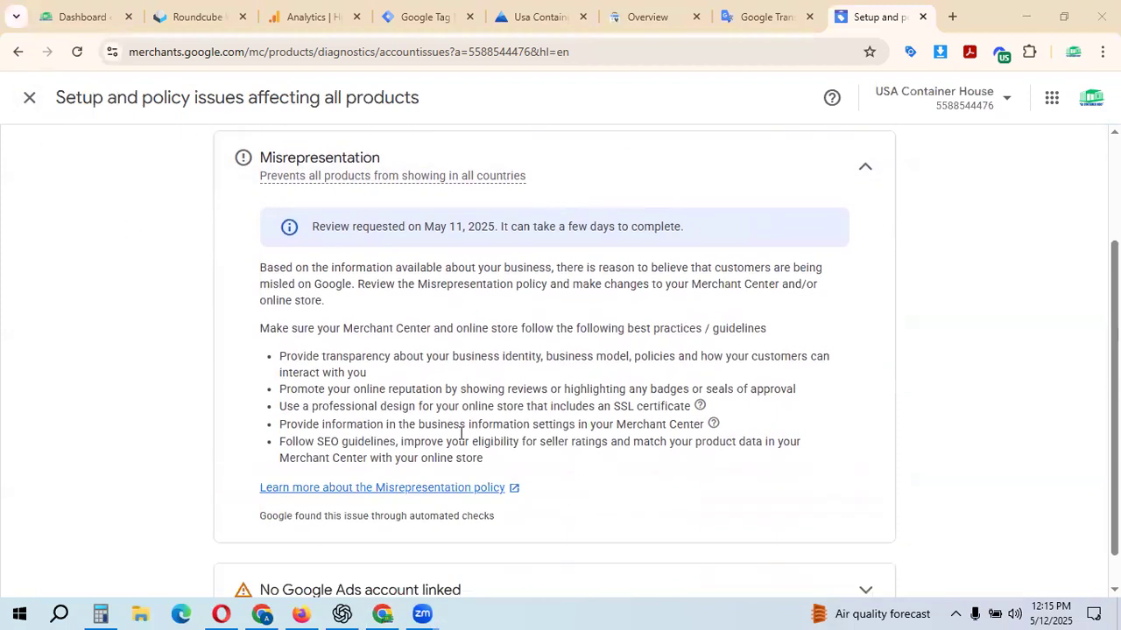
scroll(down, 3)
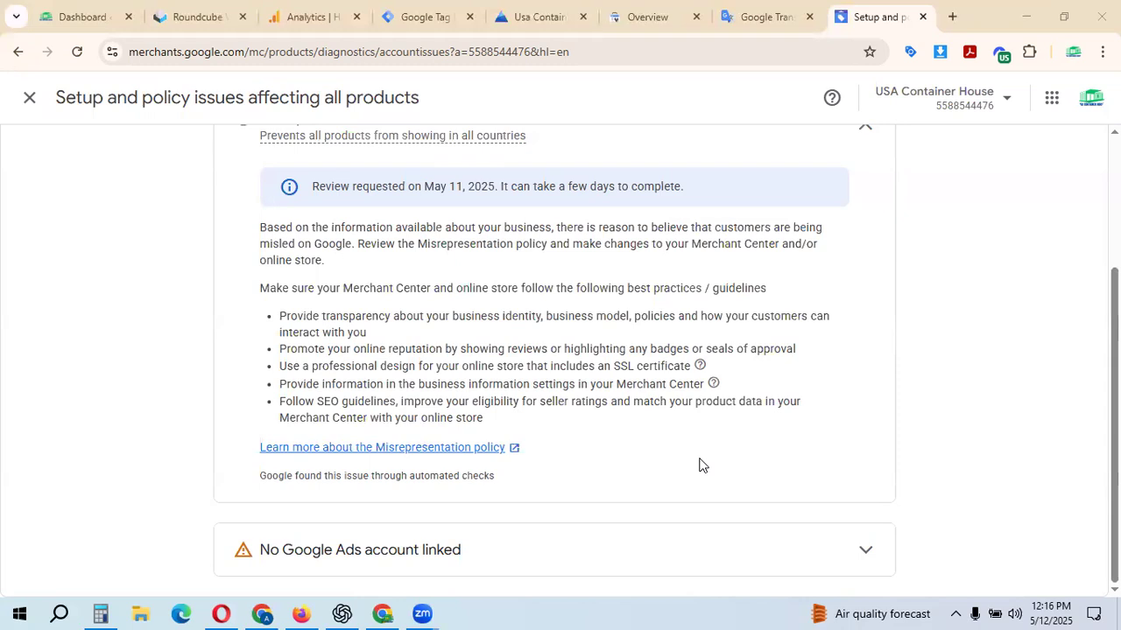
scroll(up, 3)
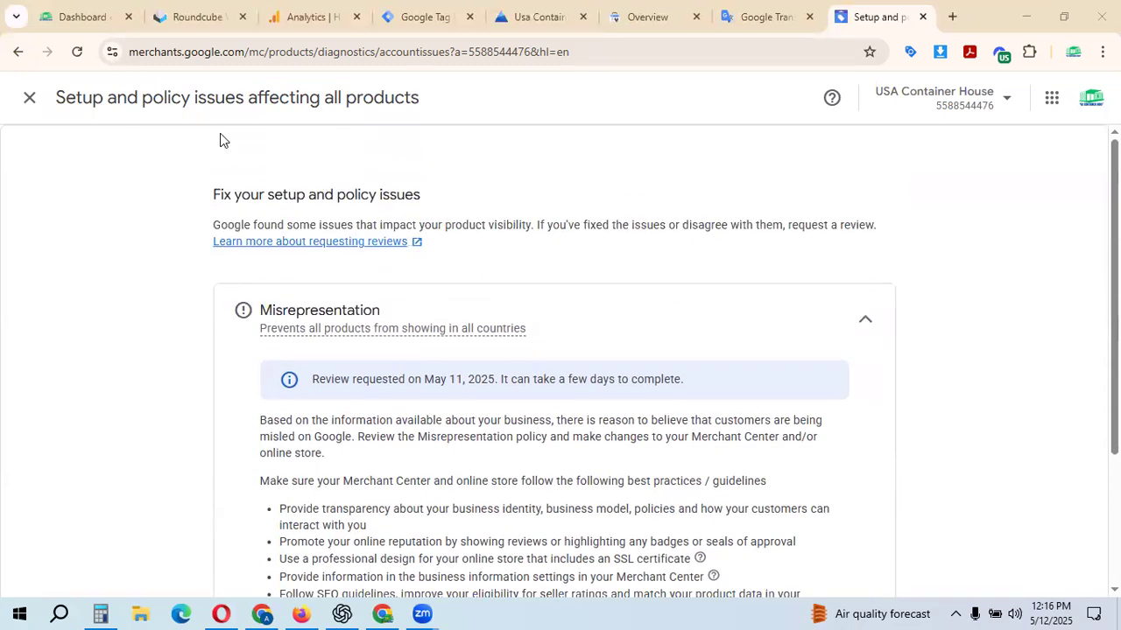
mouse_move(434, 338)
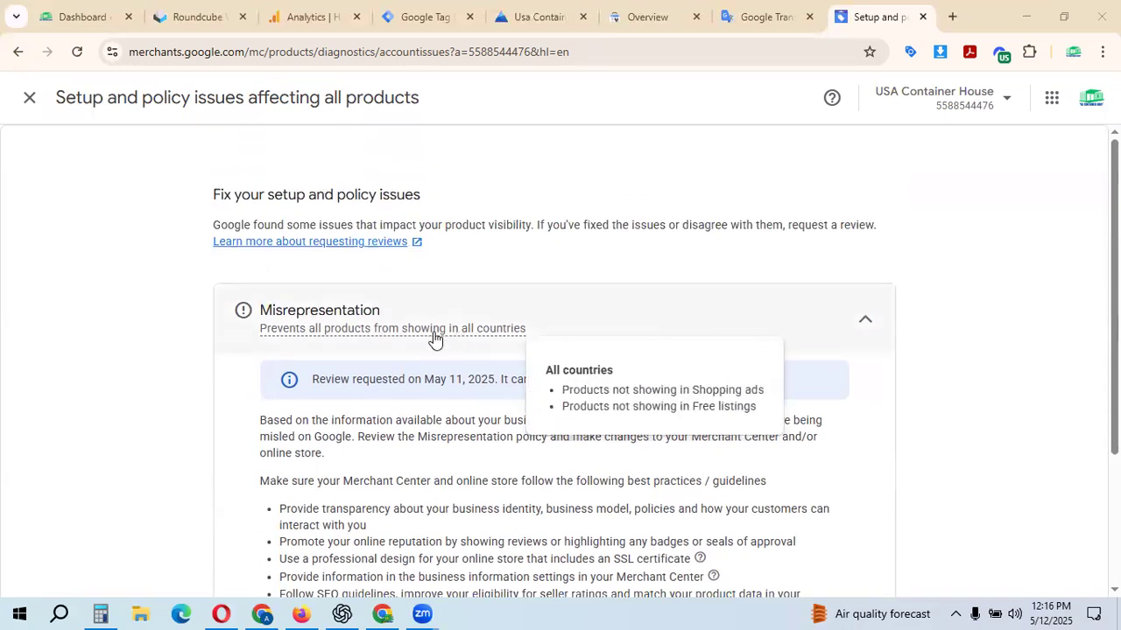